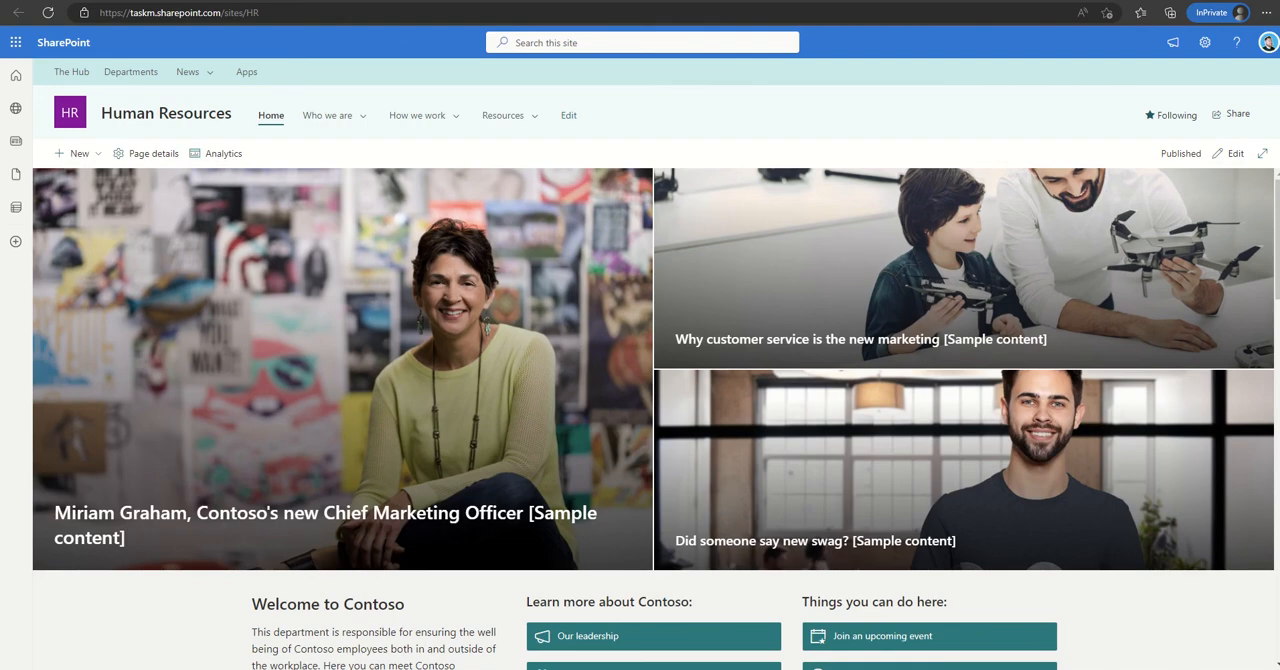
pyautogui.moveTo(988, 112)
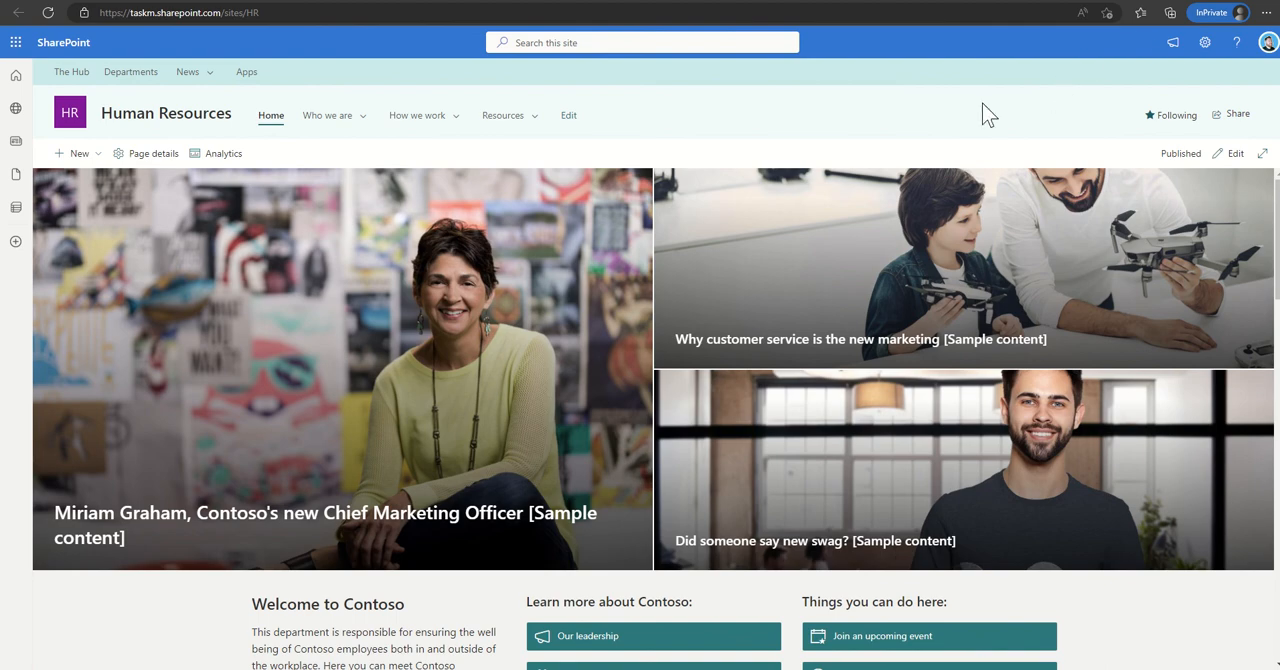
pyautogui.moveTo(1140, 78)
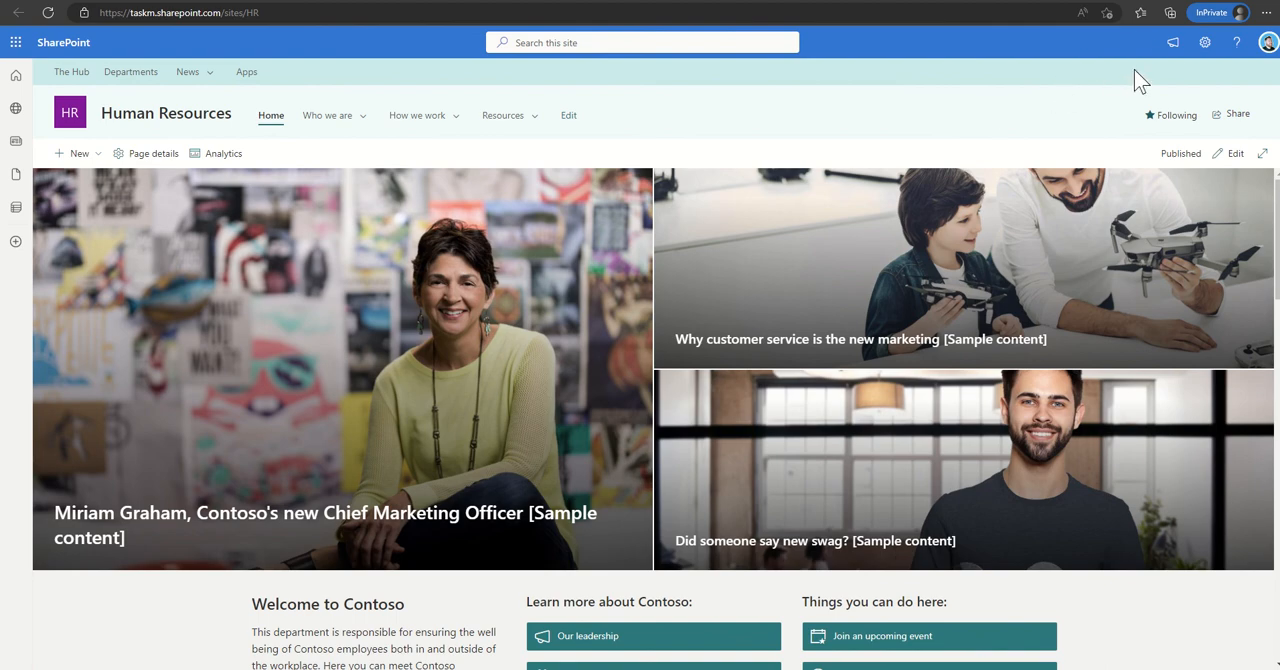
# - Open Site permissions for the Human Resources site from the Settings gear
pyautogui.click(1203, 42)
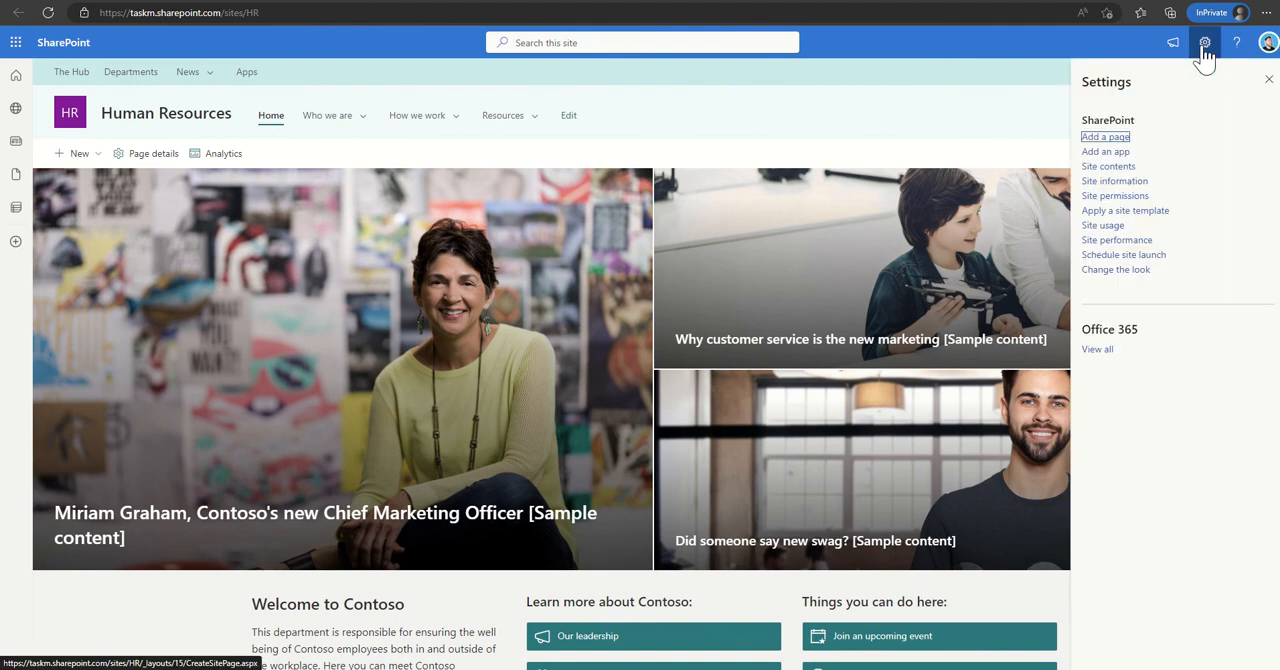
pyautogui.moveTo(1115, 195)
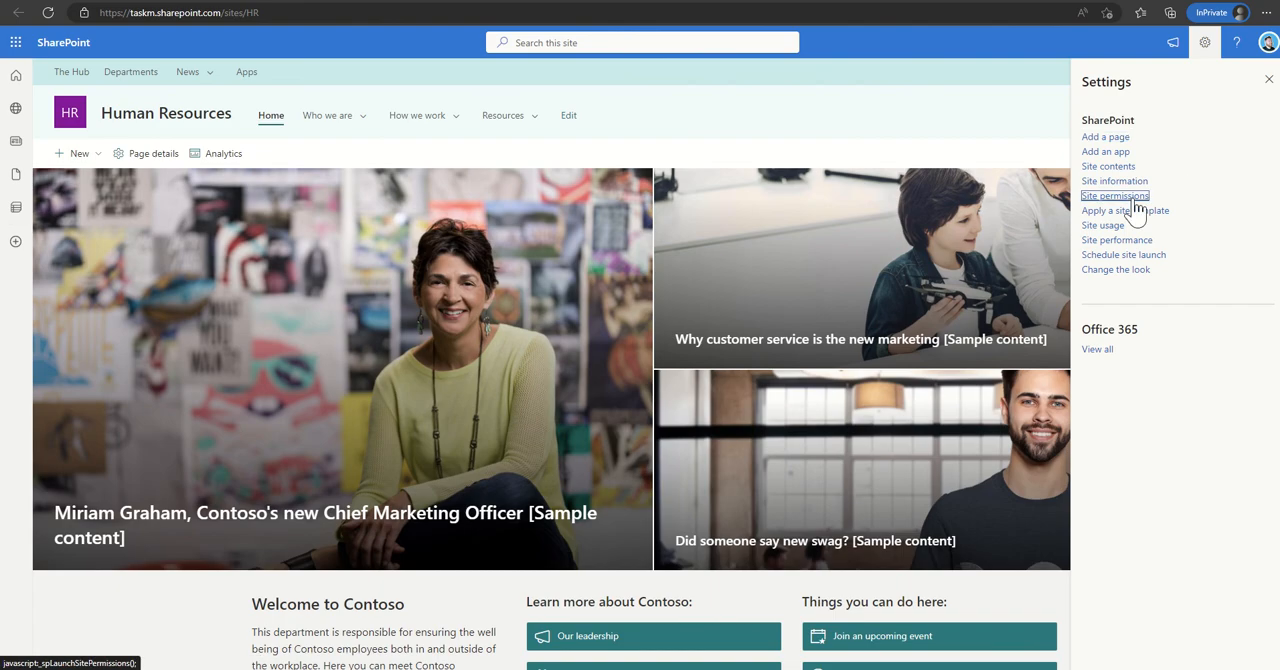
pyautogui.click(1114, 195)
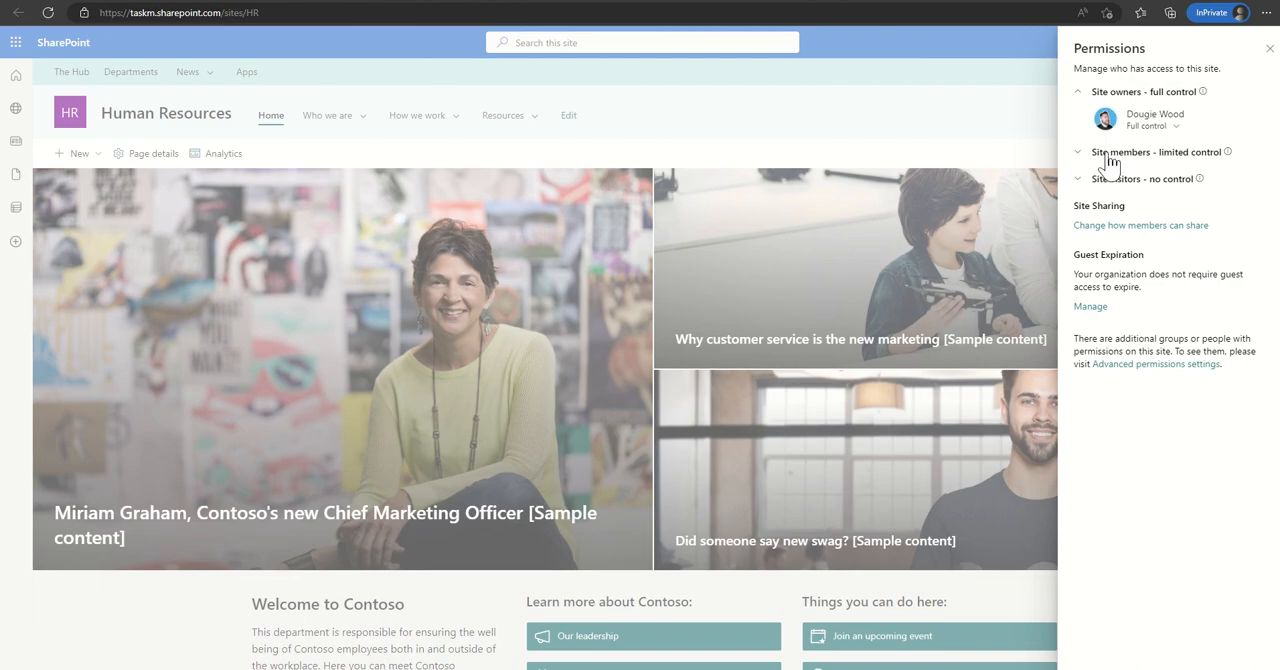
pyautogui.moveTo(1123, 175)
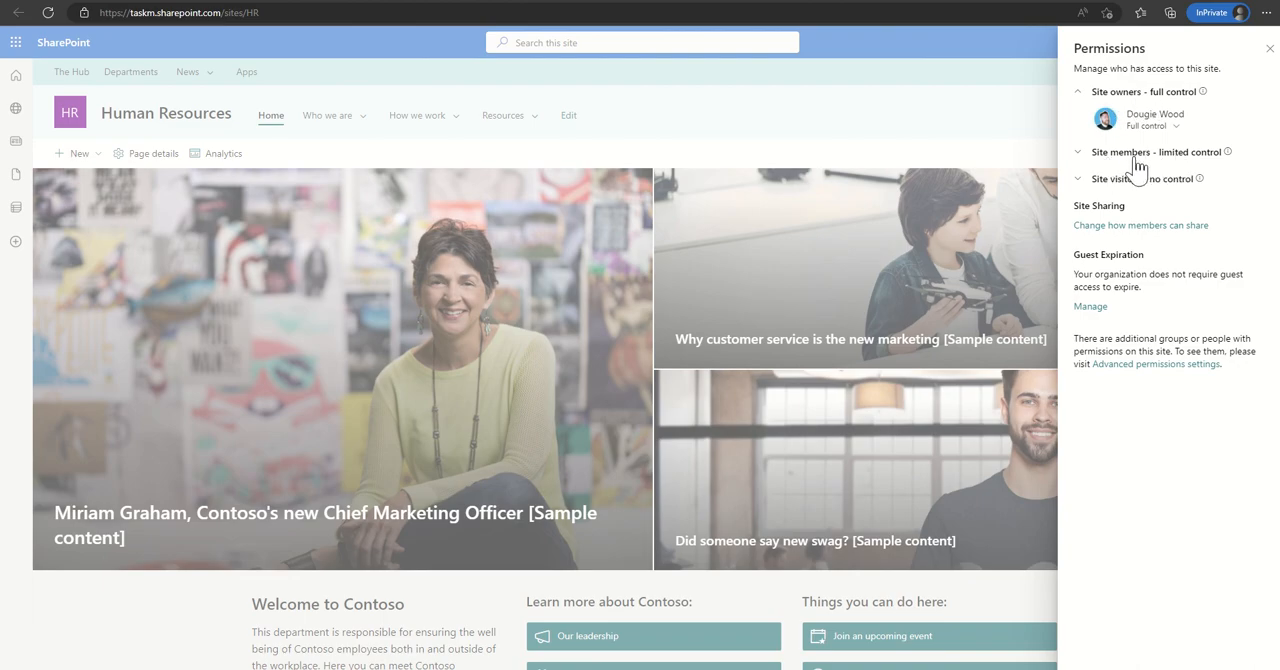
# - Expand Site members and Site visitors to confirm both groups are empty
pyautogui.click(1081, 151)
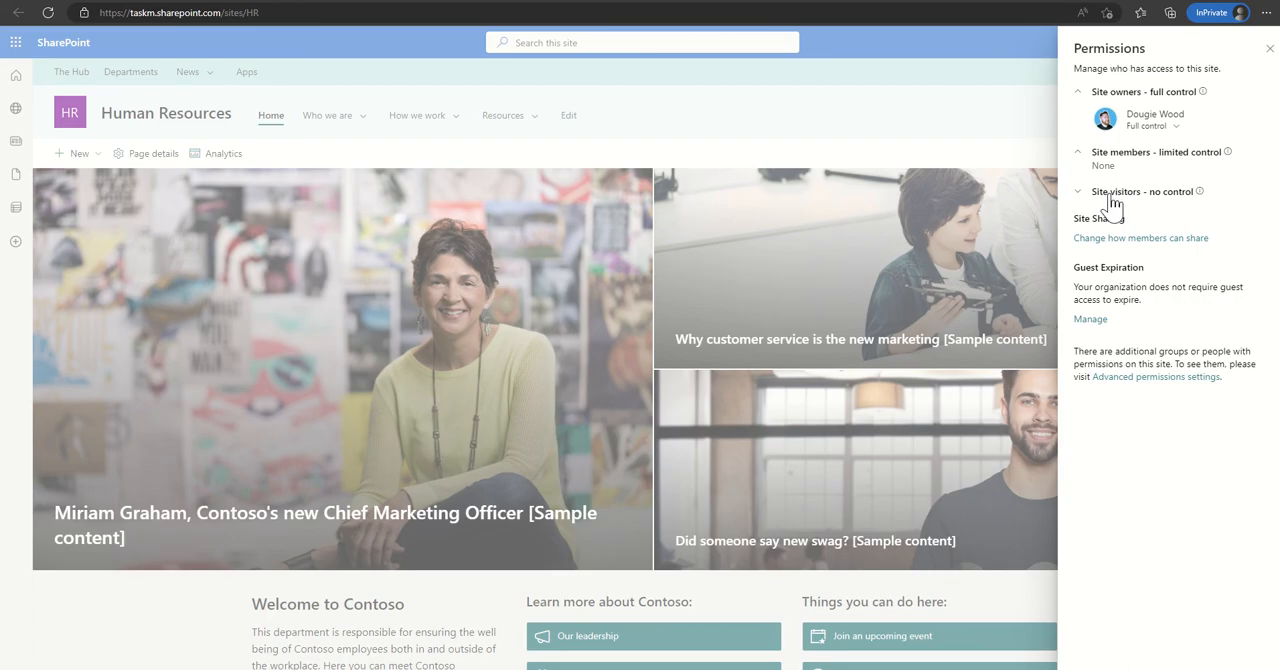
pyautogui.click(1086, 191)
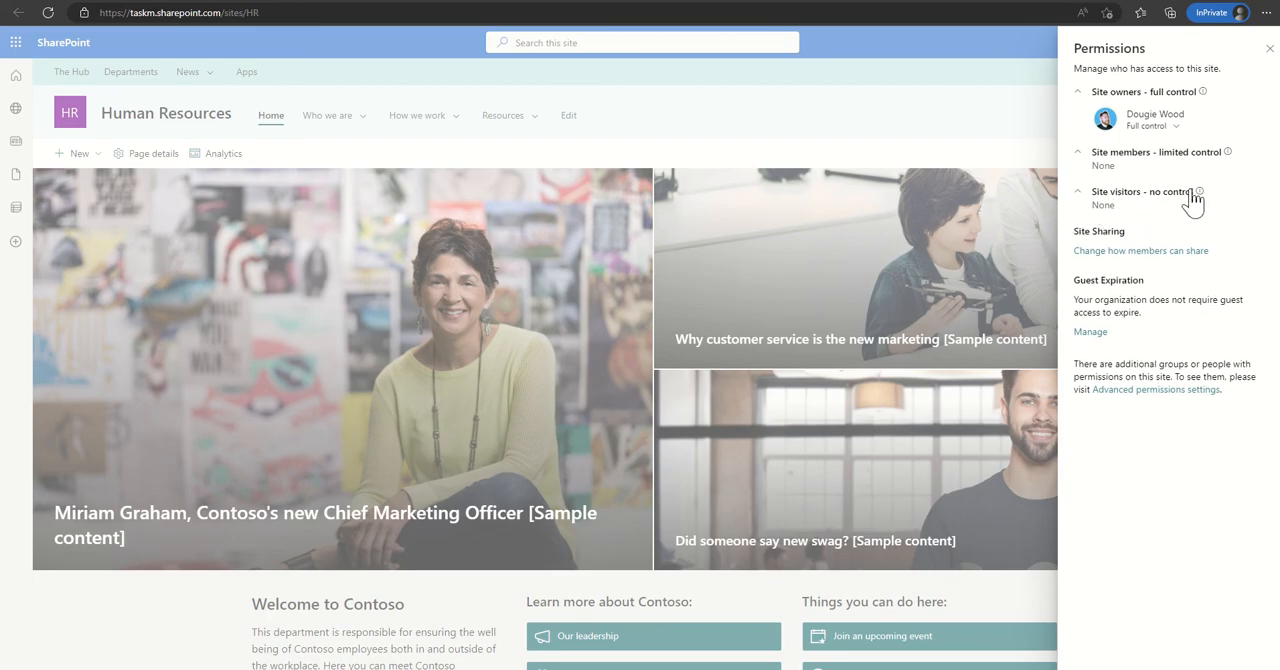
pyautogui.moveTo(1137, 227)
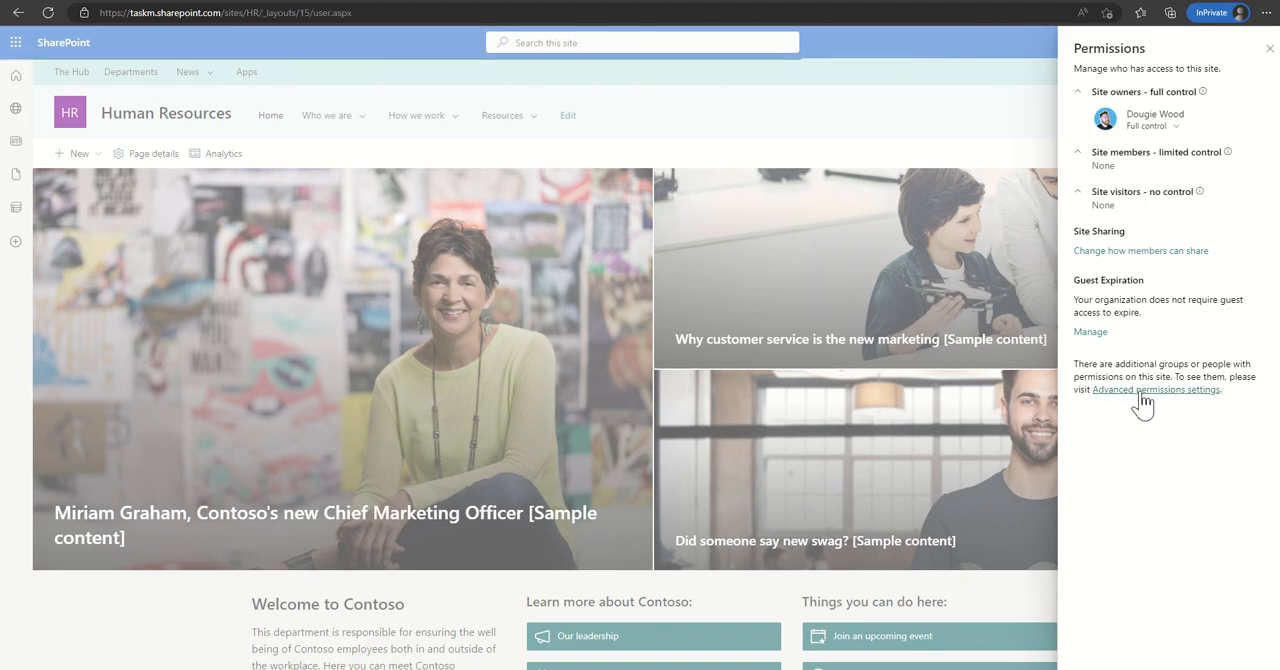
# - Go to advanced permissions settings and review the Site Collection Administrators list
pyautogui.click(1153, 390)
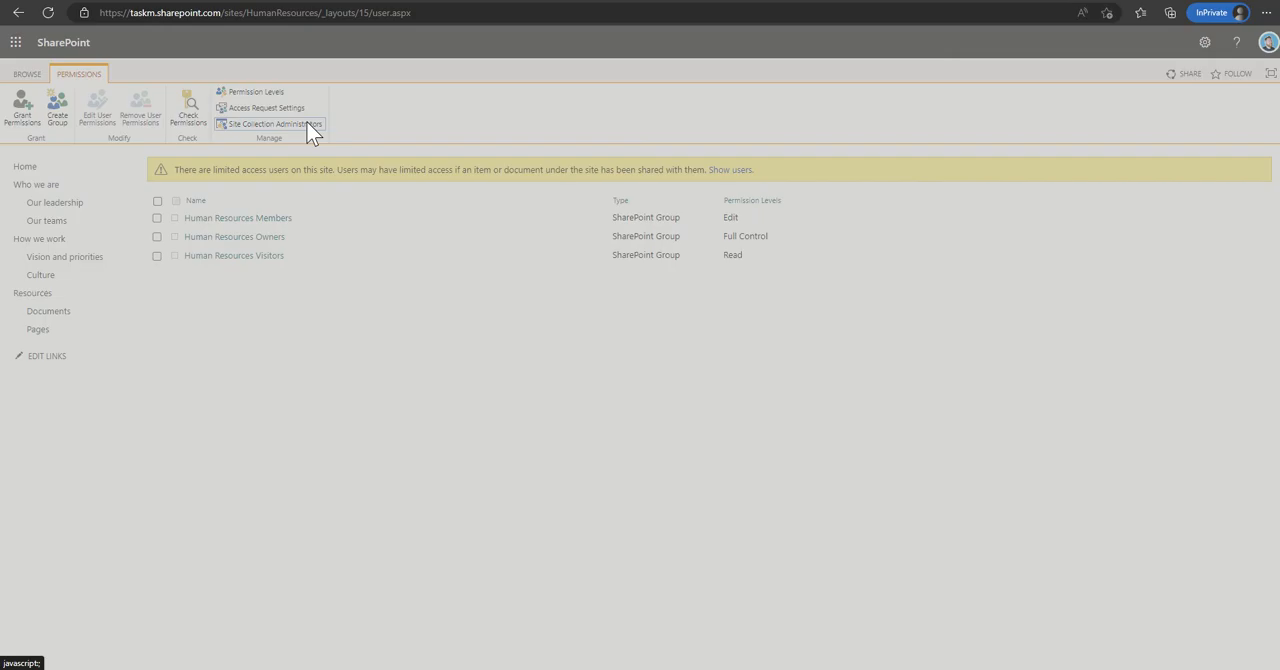
pyautogui.click(270, 124)
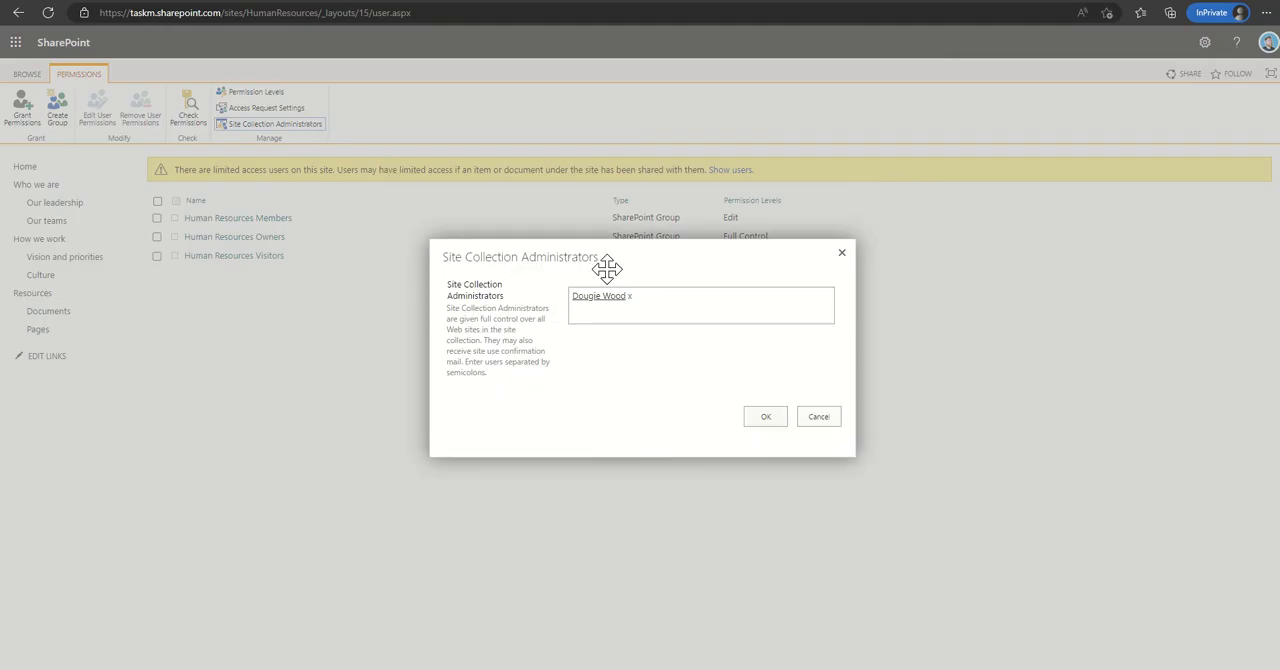
pyautogui.moveTo(826, 257)
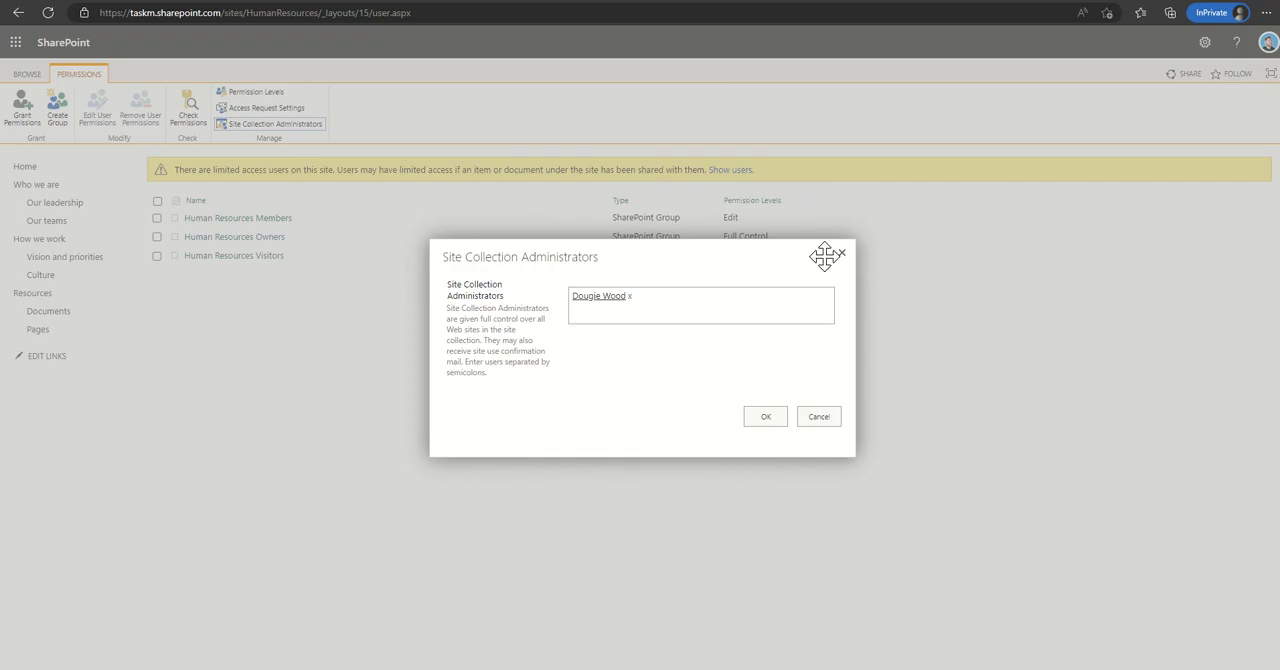
pyautogui.moveTo(270, 237)
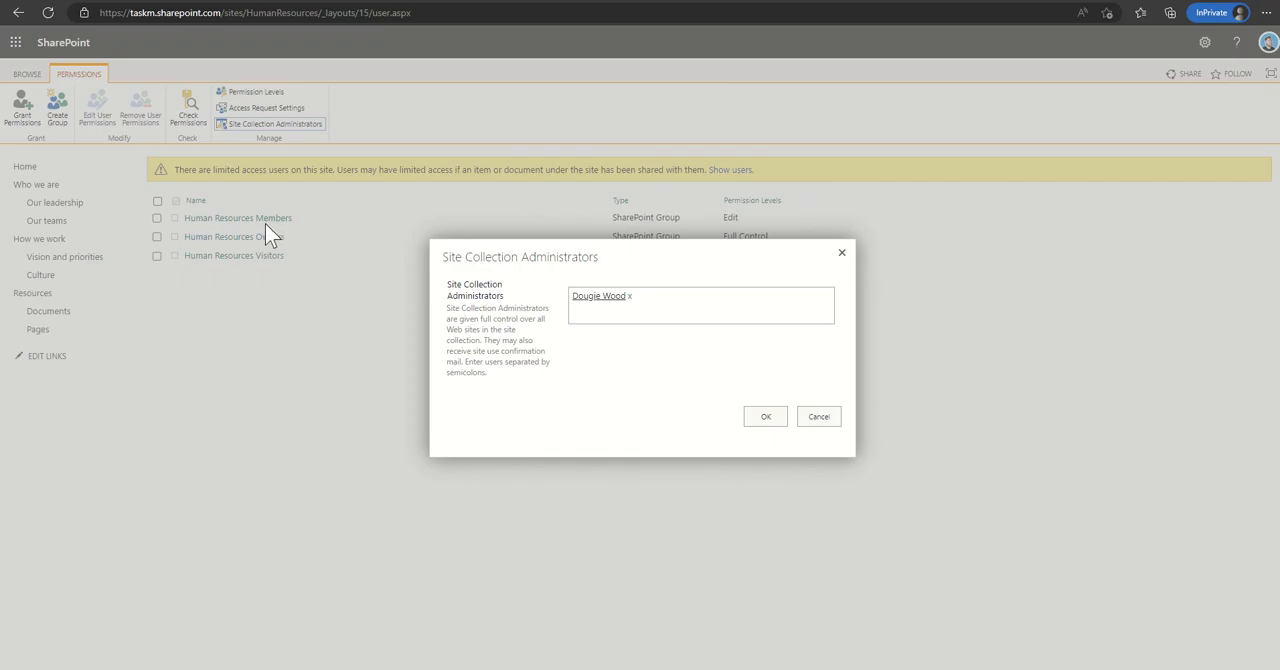
pyautogui.moveTo(826, 248)
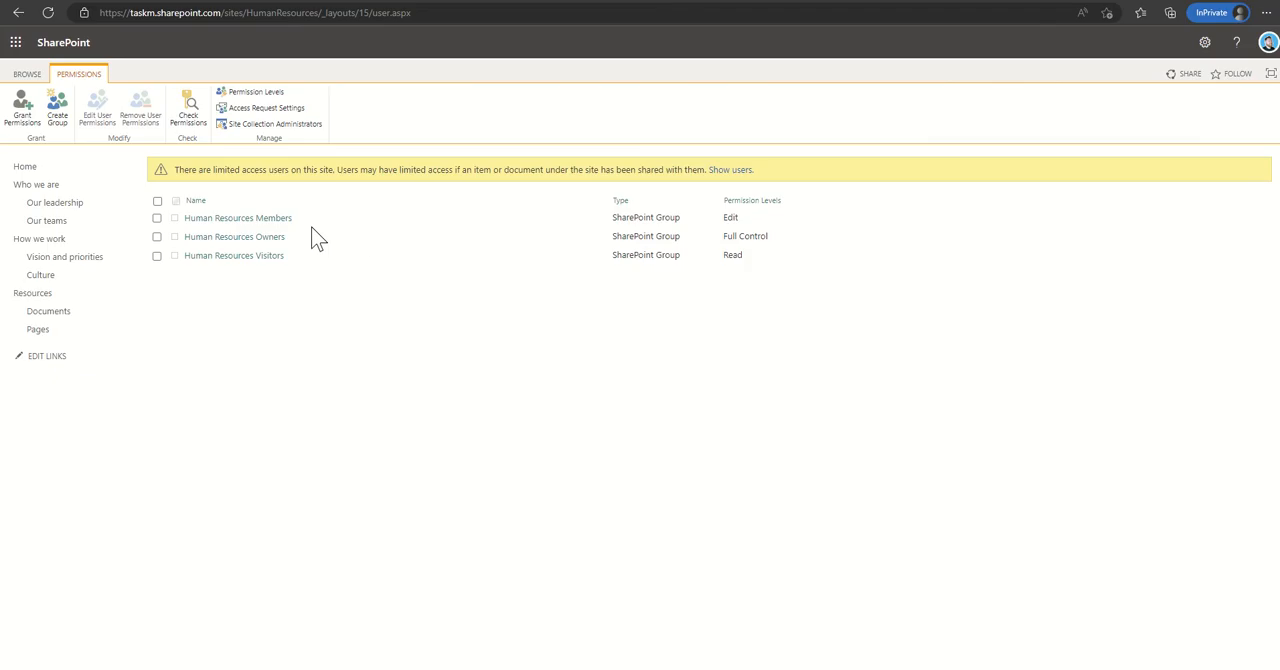
pyautogui.moveTo(260, 224)
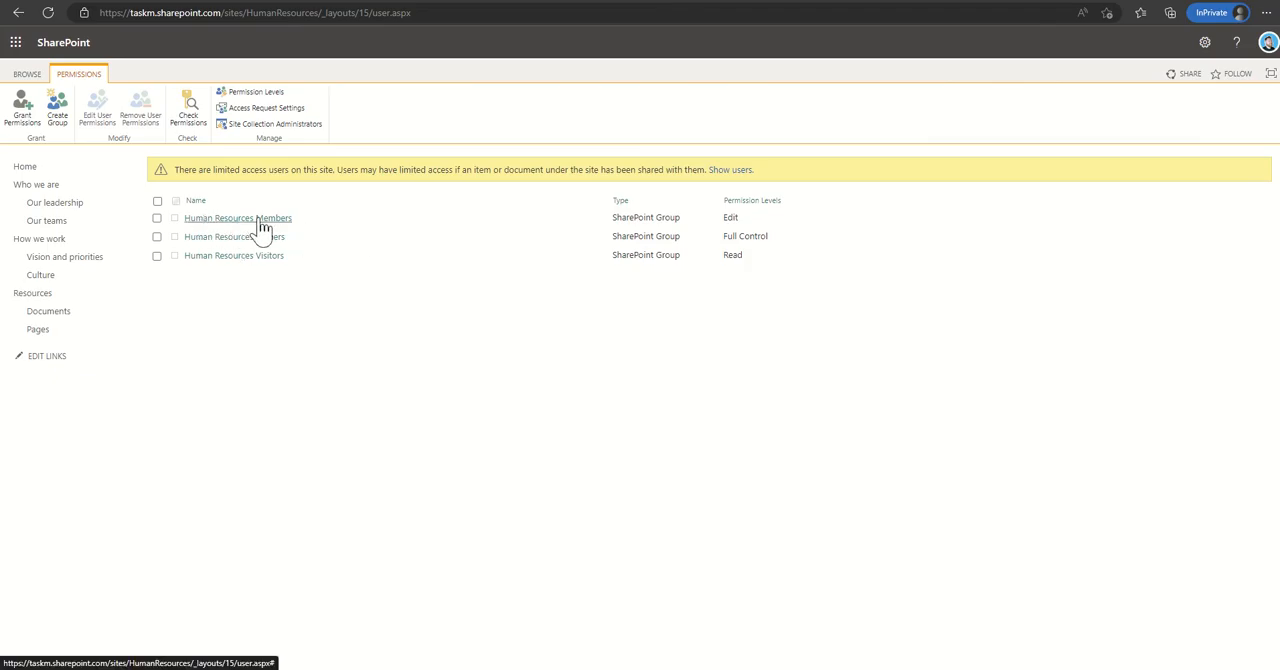
pyautogui.moveTo(726, 234)
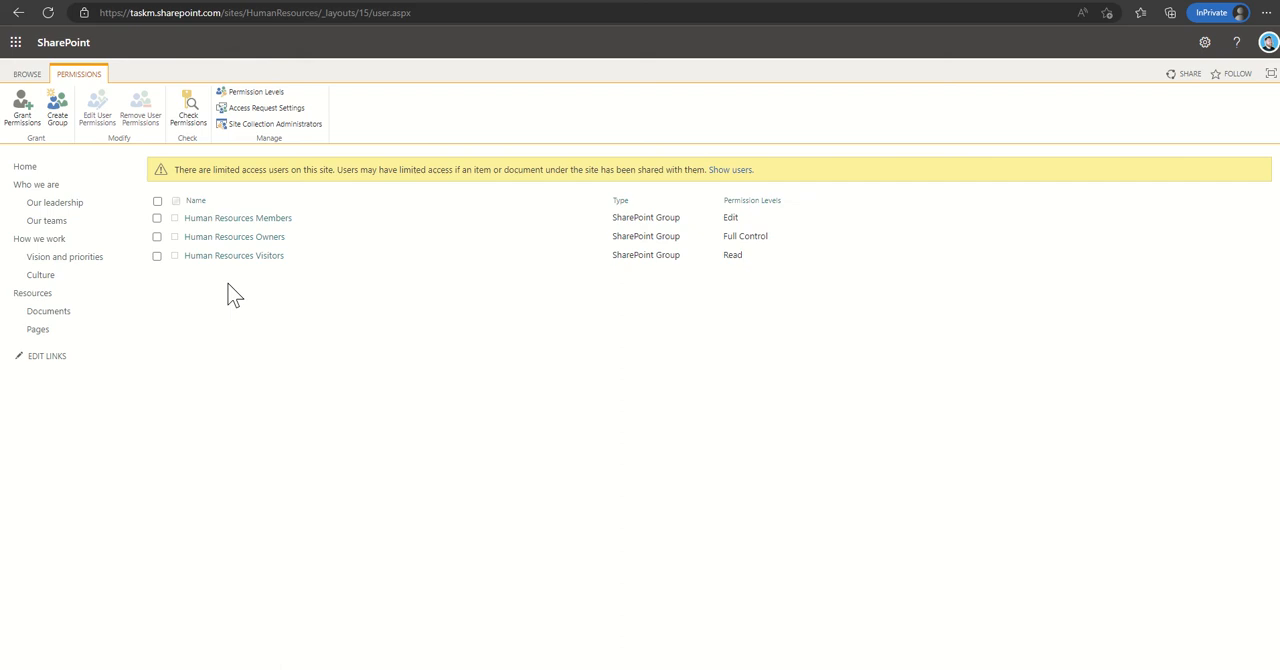
pyautogui.moveTo(250, 272)
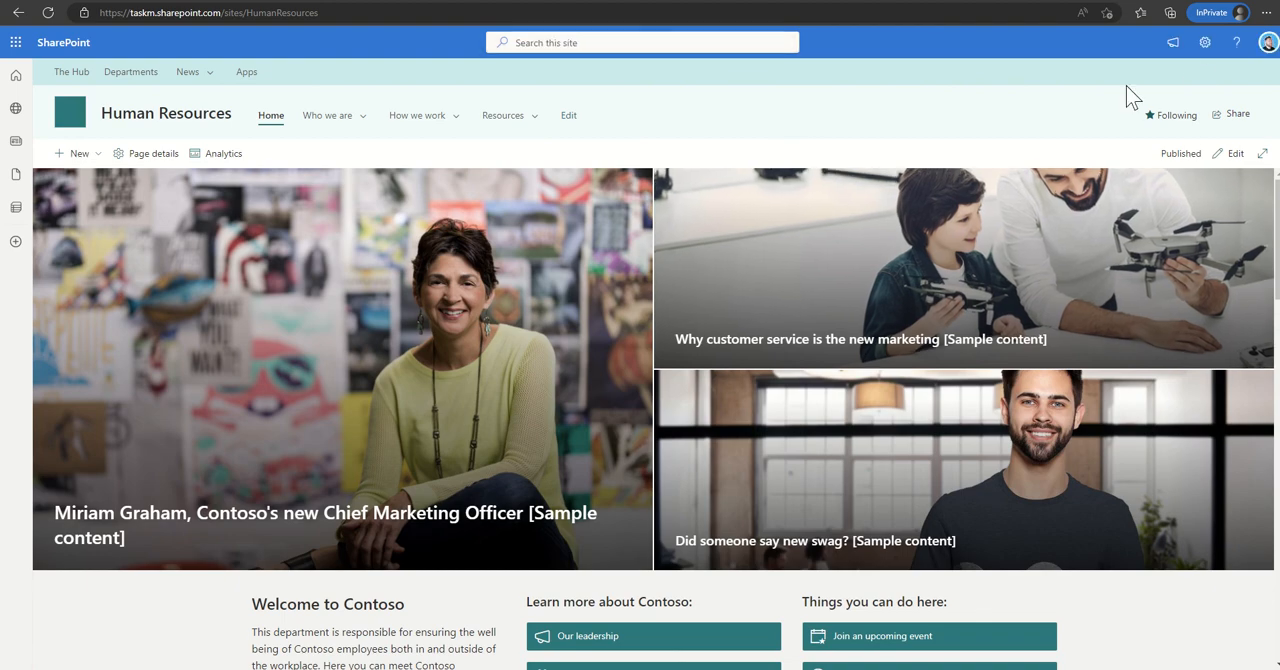
# - From Site permissions, start sharing the site and search for 'joe'
pyautogui.click(1205, 42)
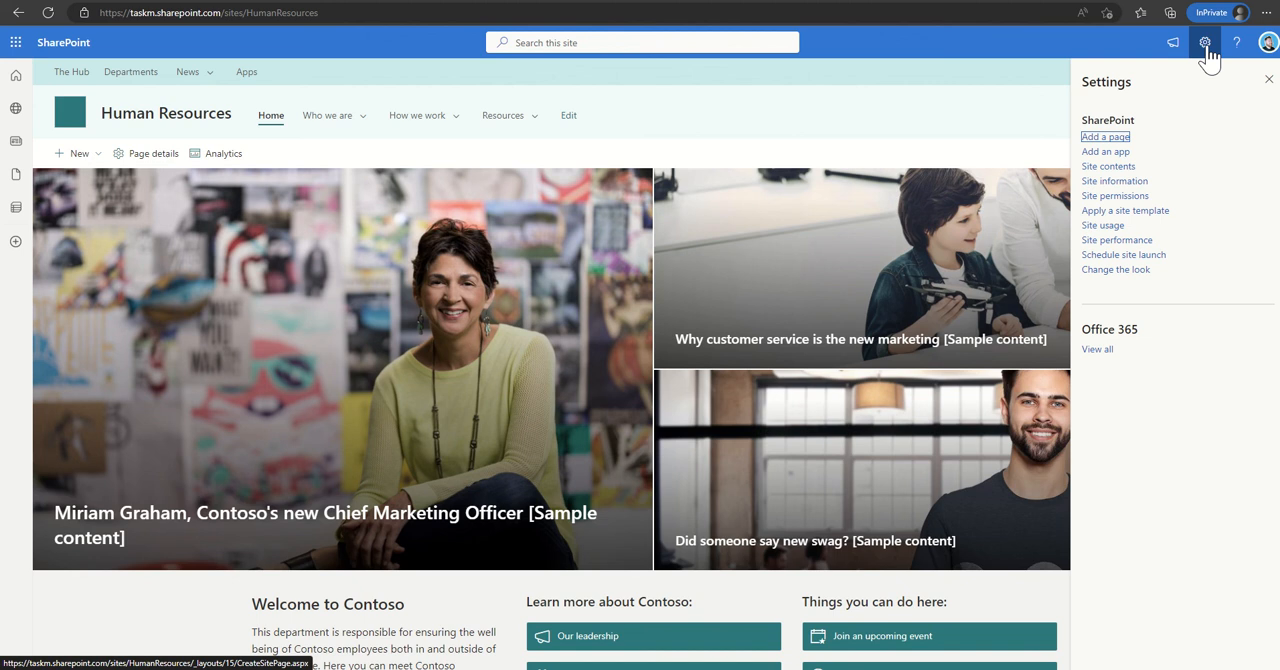
pyautogui.click(1115, 195)
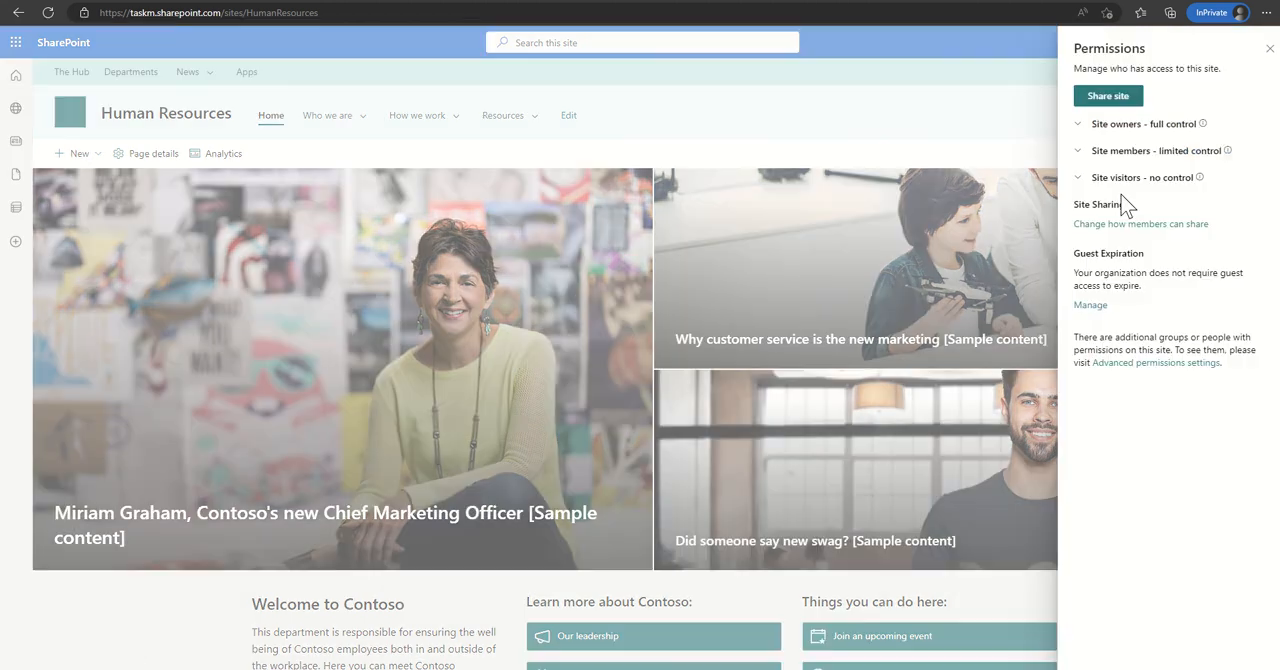
pyautogui.moveTo(1117, 112)
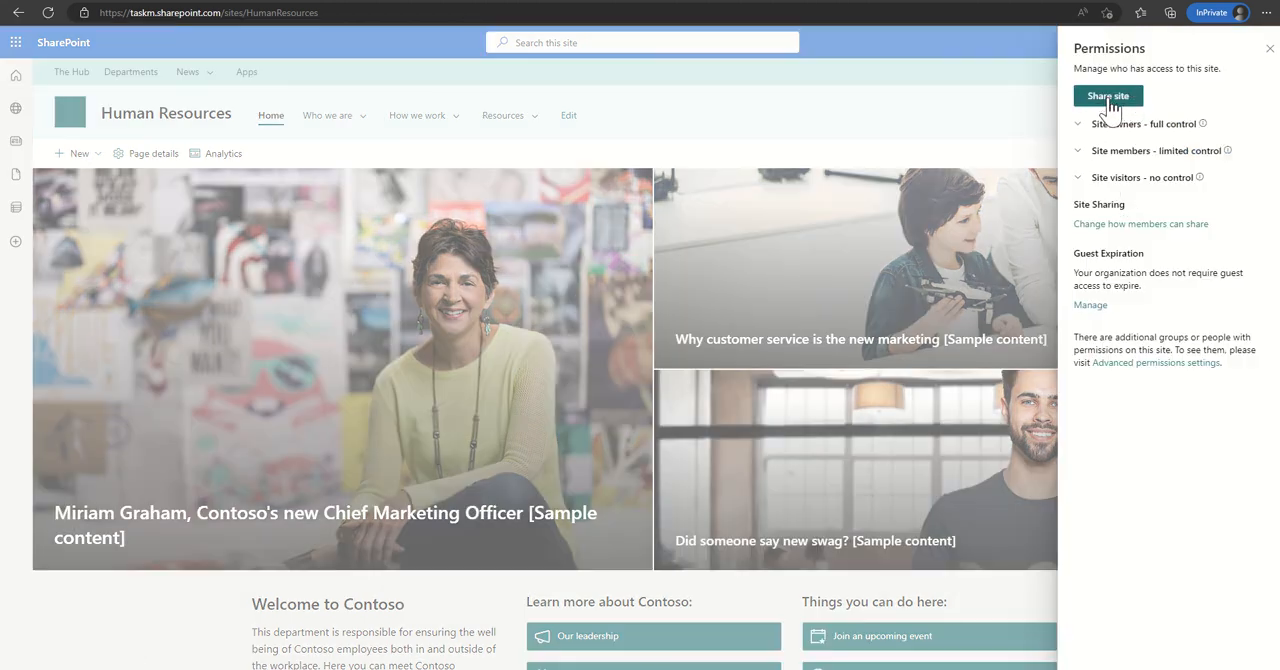
pyautogui.click(1108, 95)
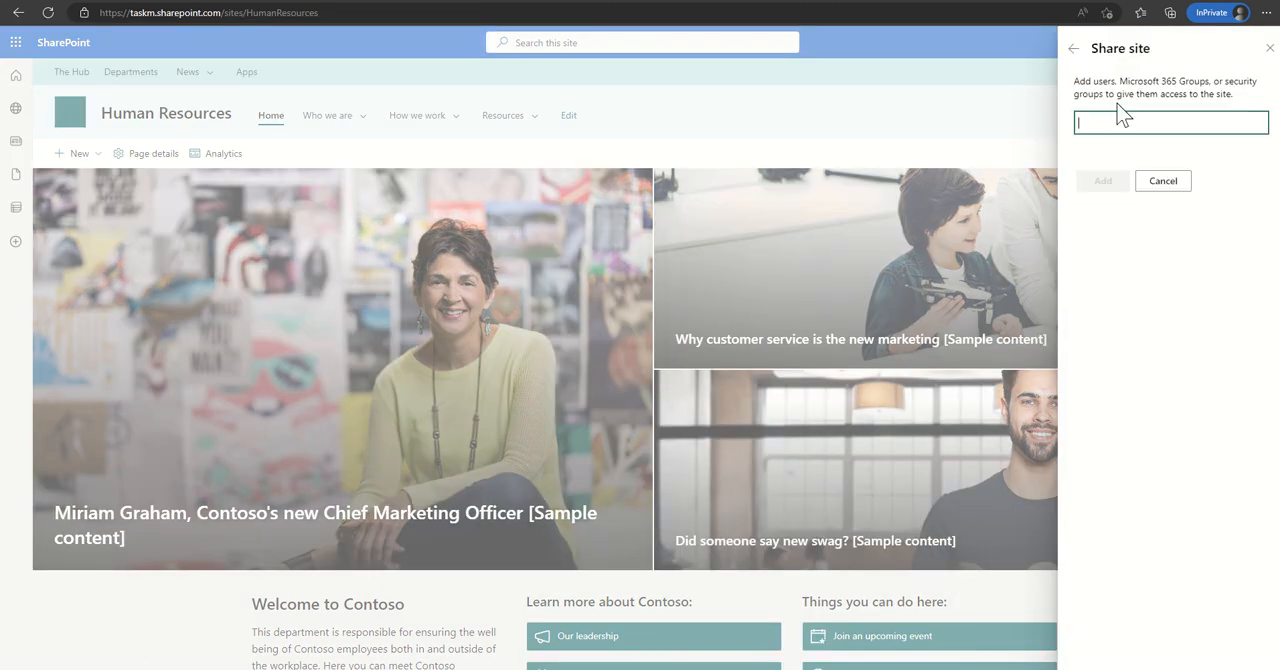
pyautogui.click(1170, 123)
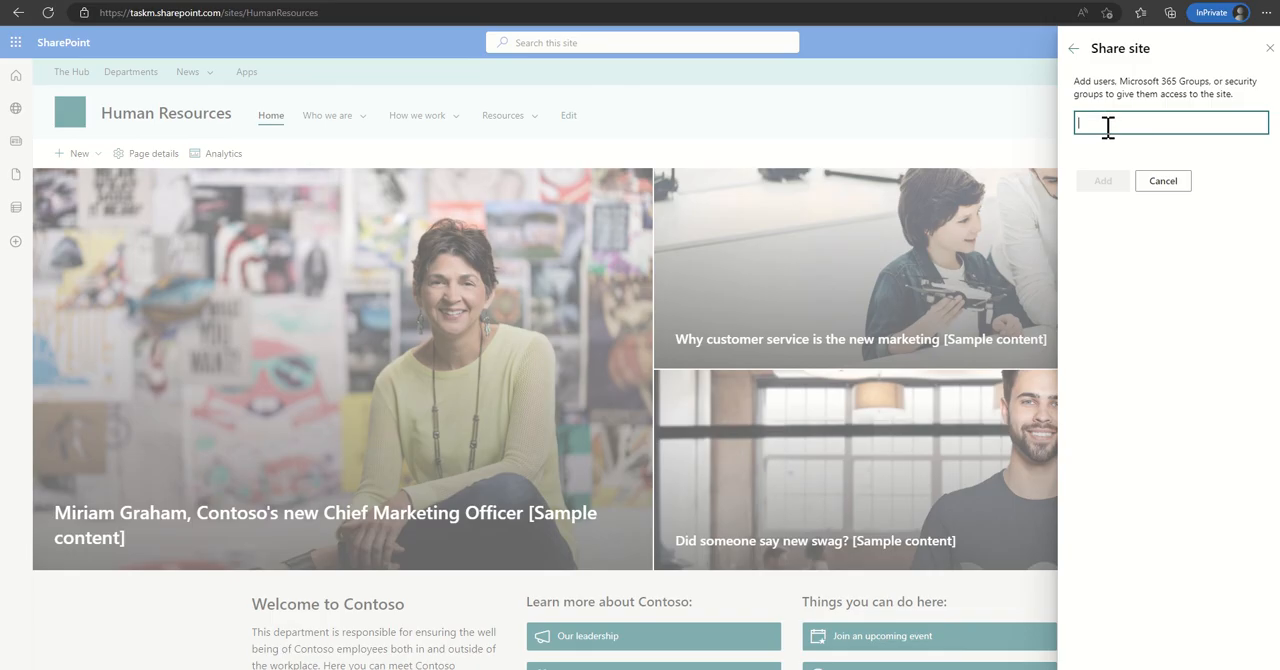
pyautogui.write('joe')
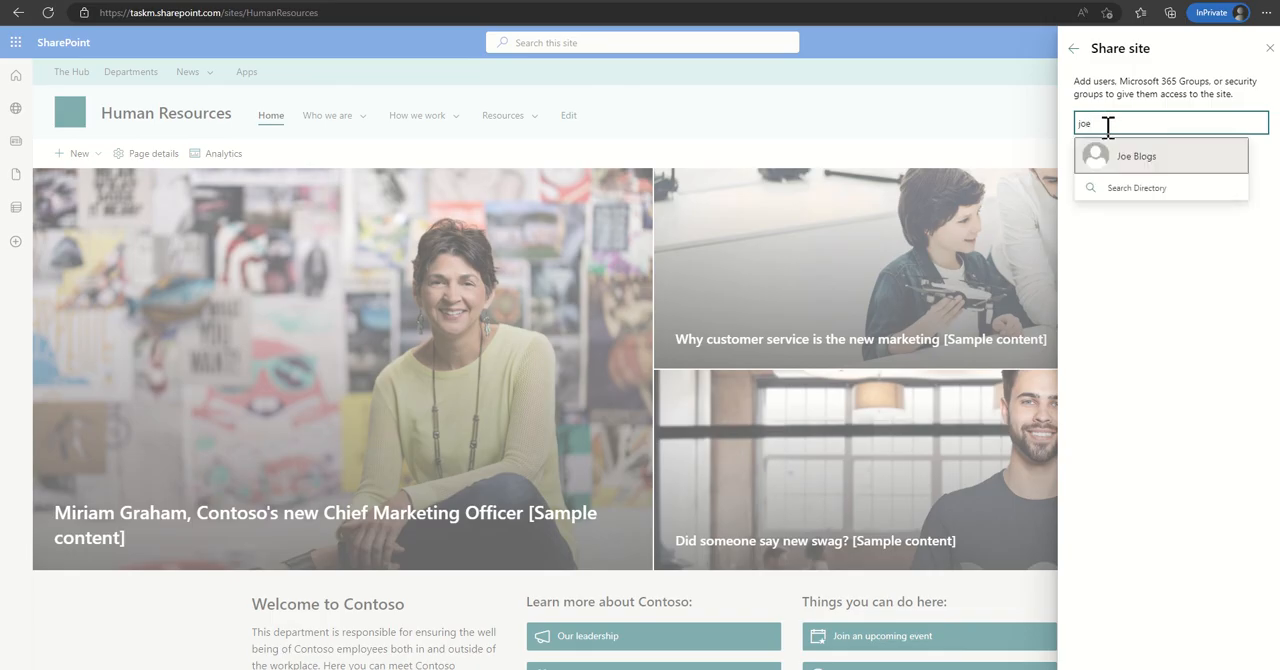
# - Add Joe Blogs to the site with Full control
pyautogui.click(1138, 155)
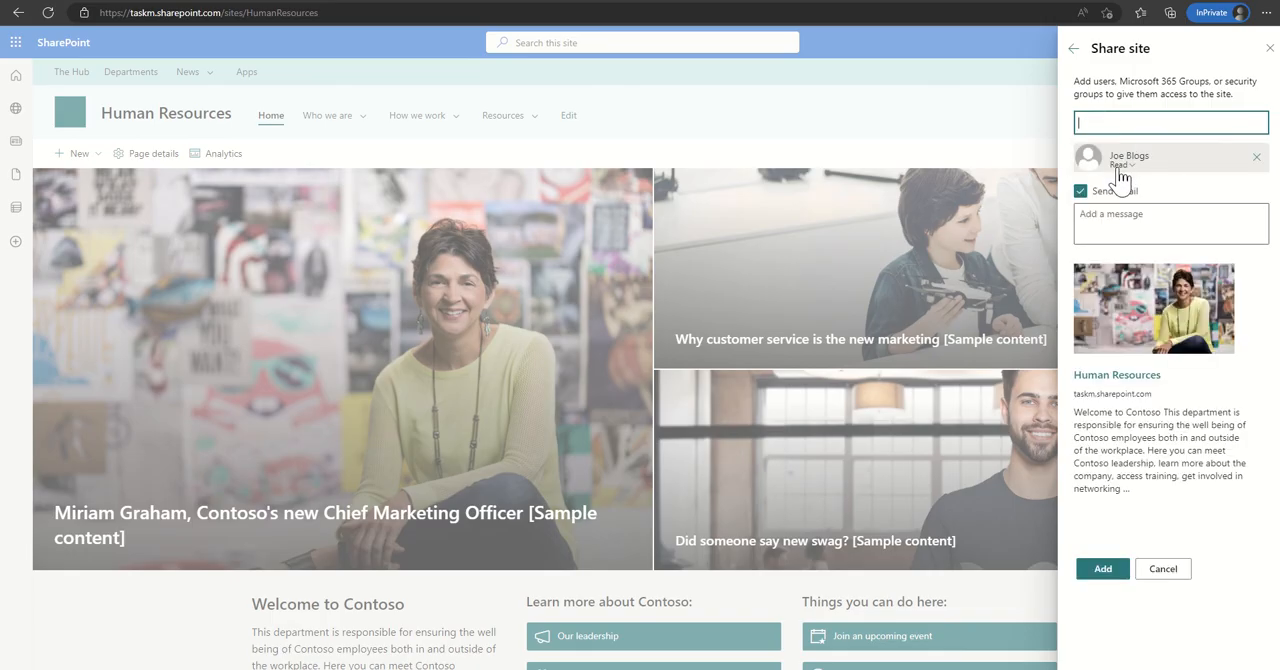
pyautogui.click(1127, 164)
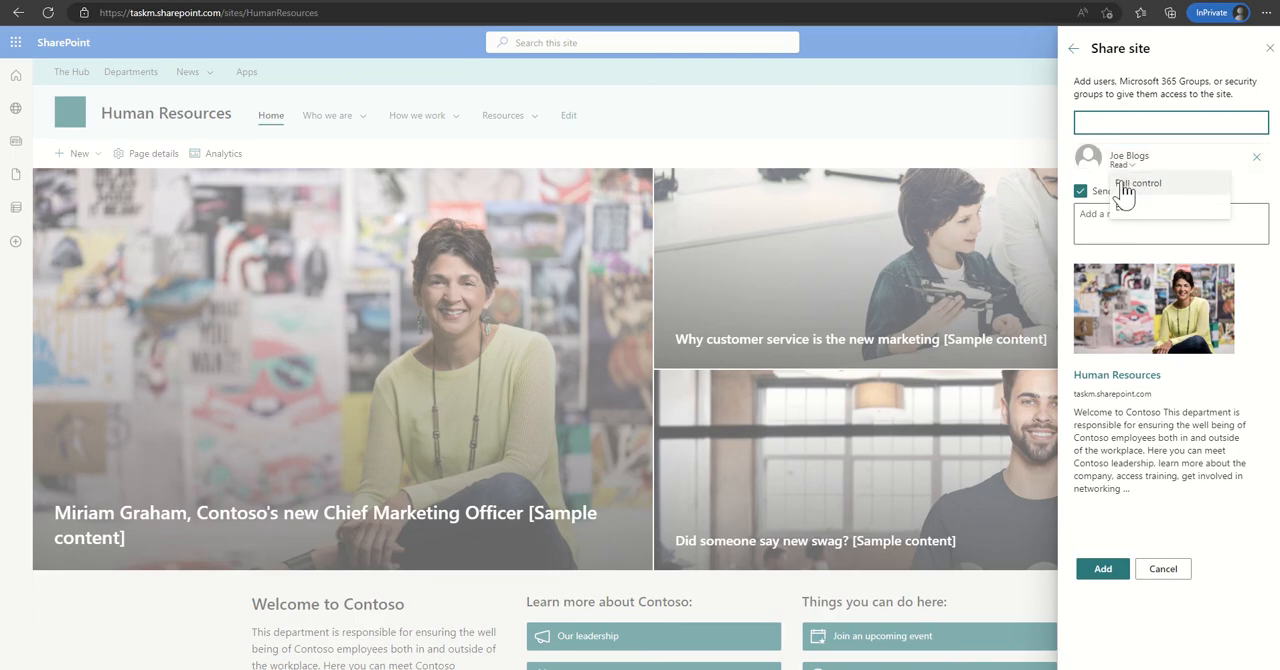
pyautogui.moveTo(1135, 213)
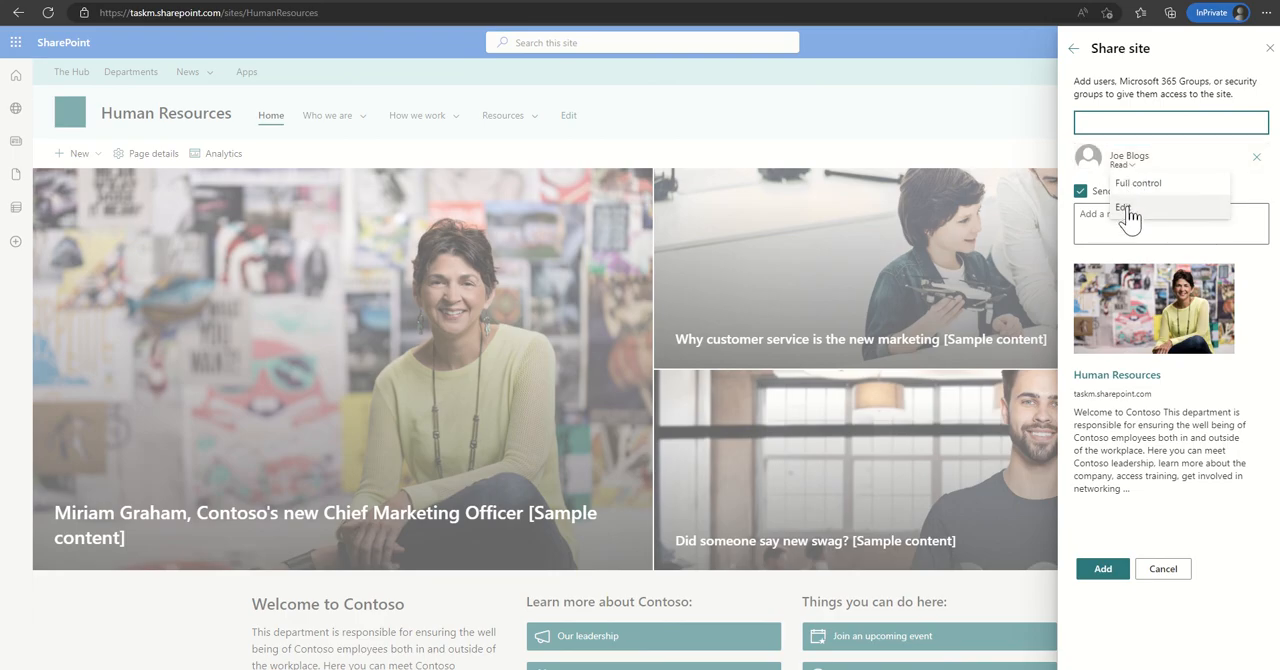
pyautogui.click(1139, 184)
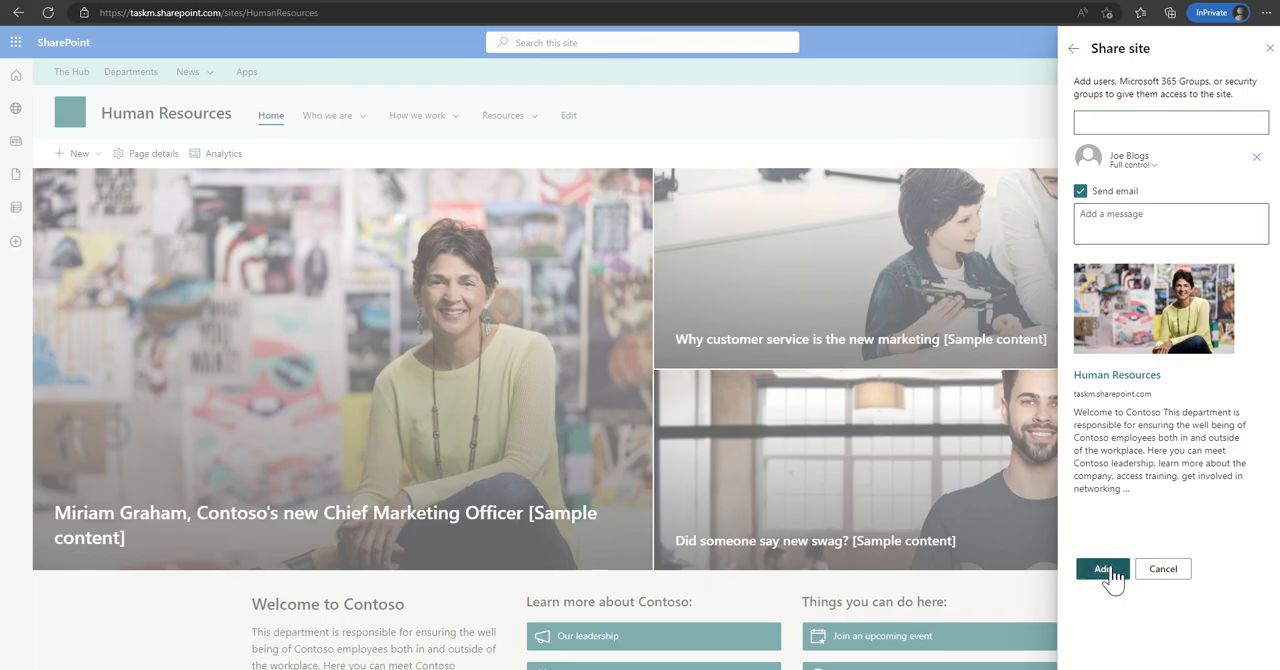
pyautogui.click(1102, 569)
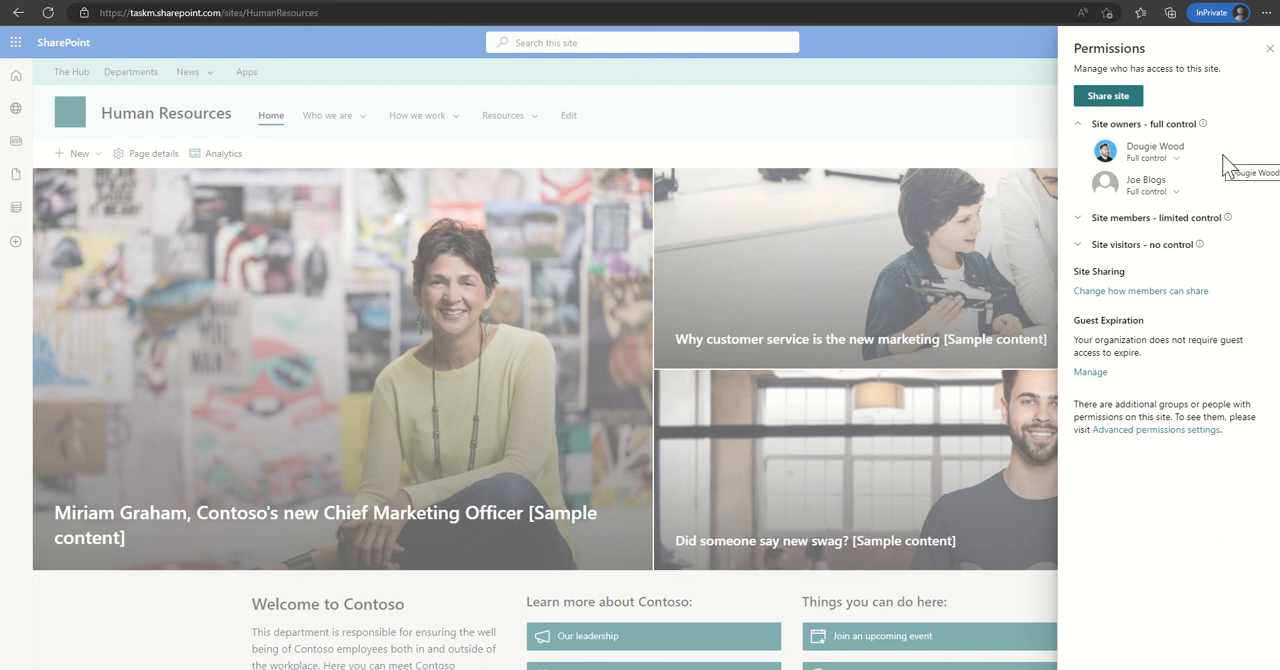
pyautogui.moveTo(1138, 205)
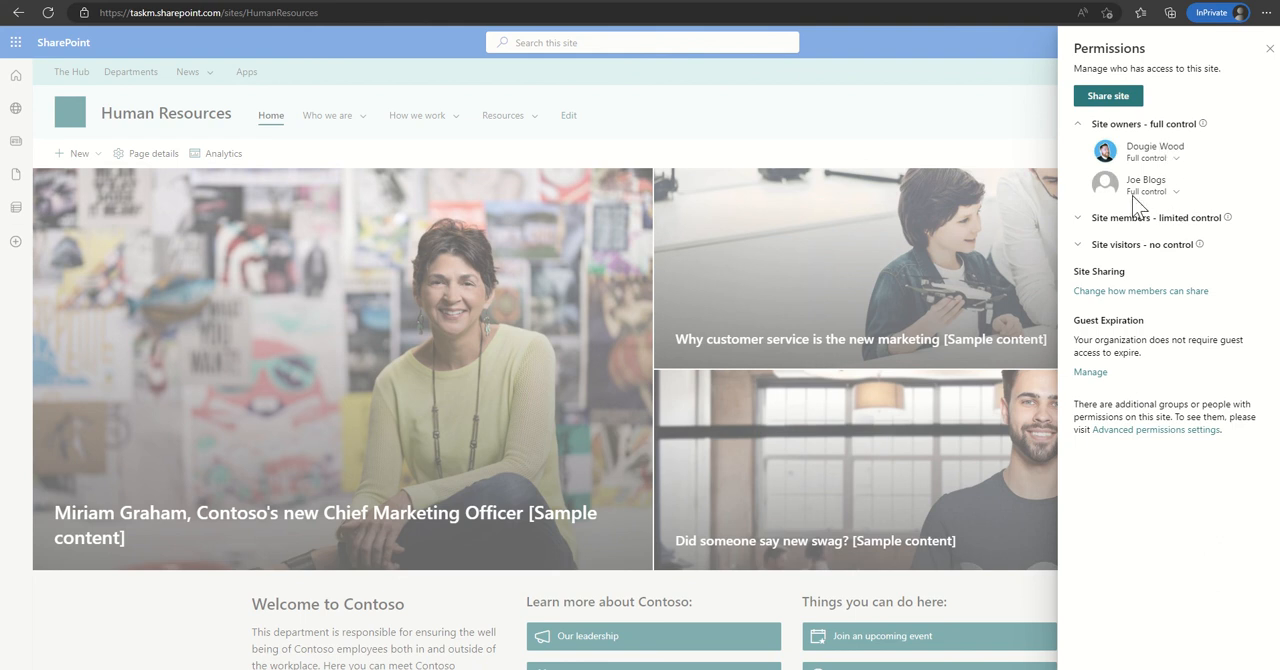
pyautogui.click(1167, 192)
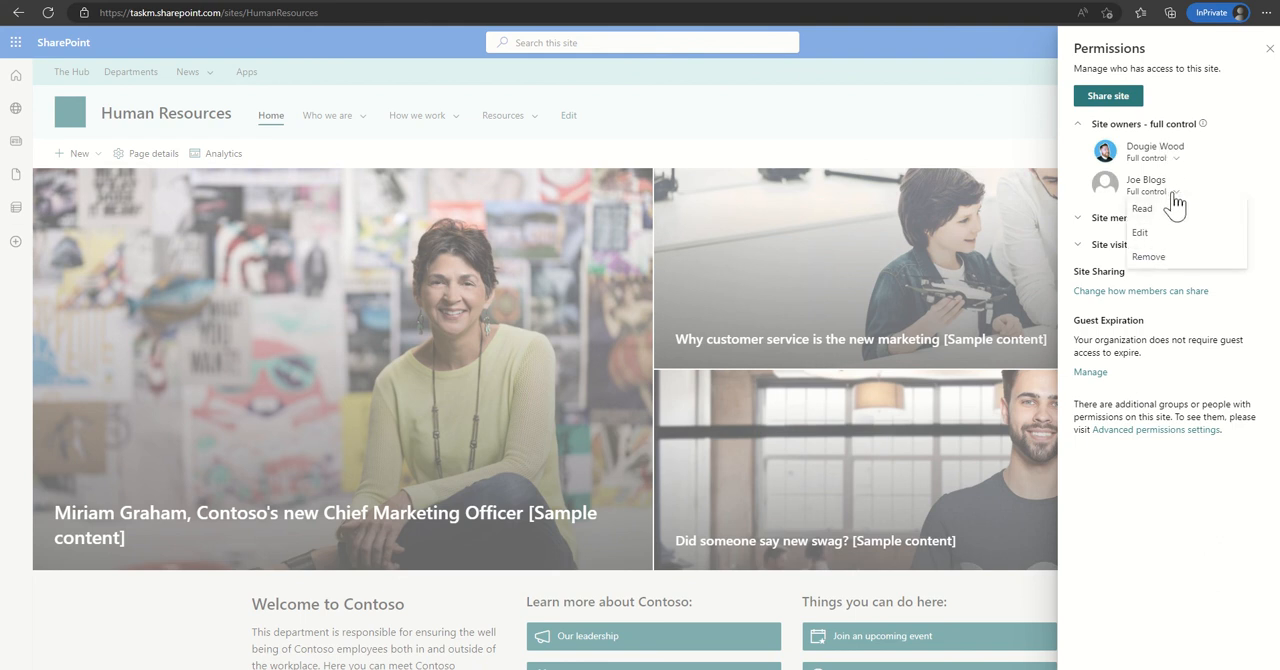
pyautogui.click(1148, 256)
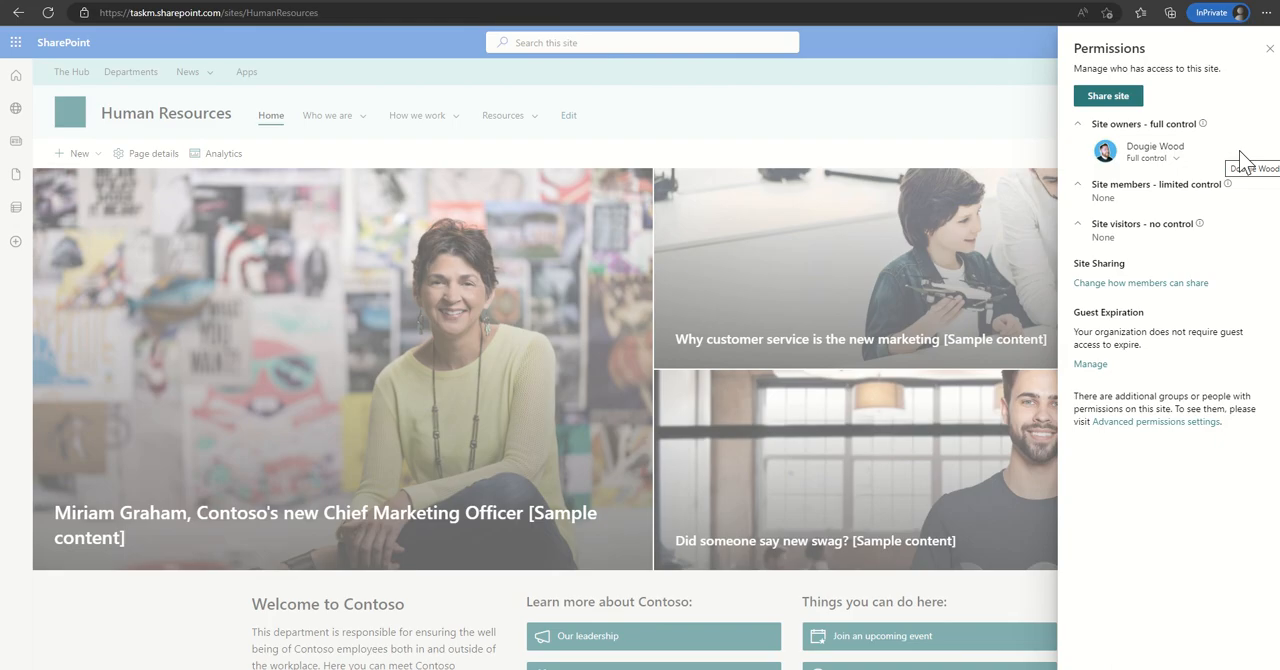
pyautogui.moveTo(1242, 102)
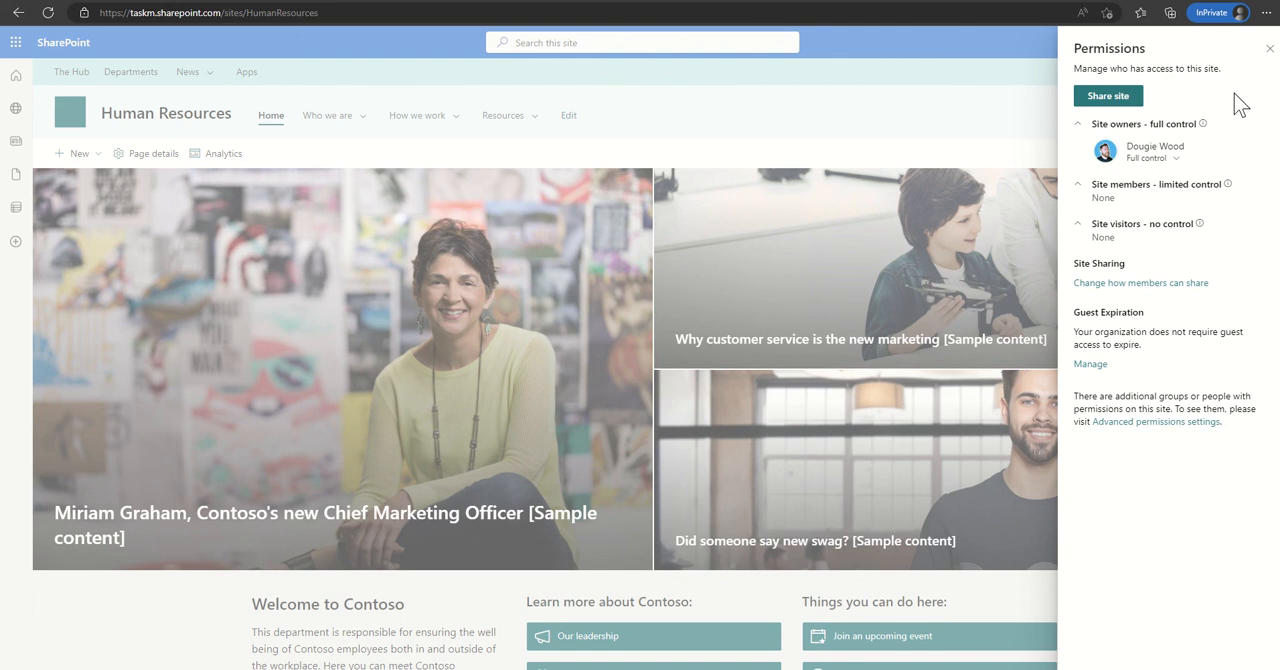
pyautogui.click(1115, 95)
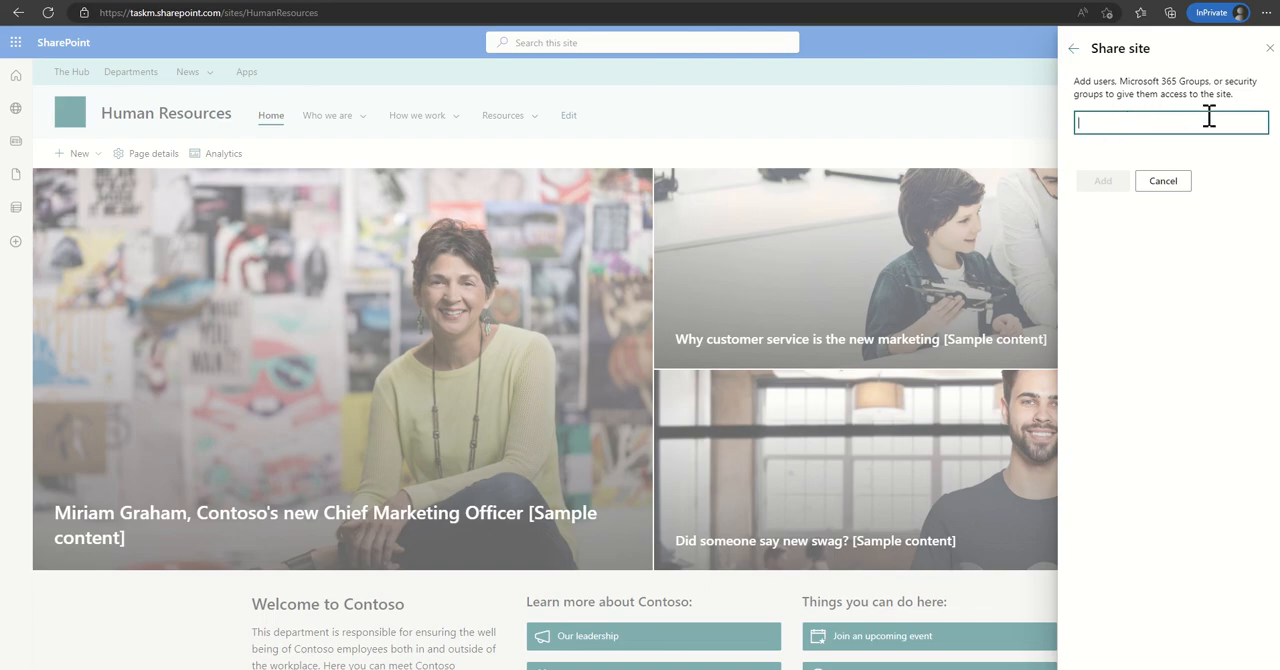
pyautogui.moveTo(1187, 159)
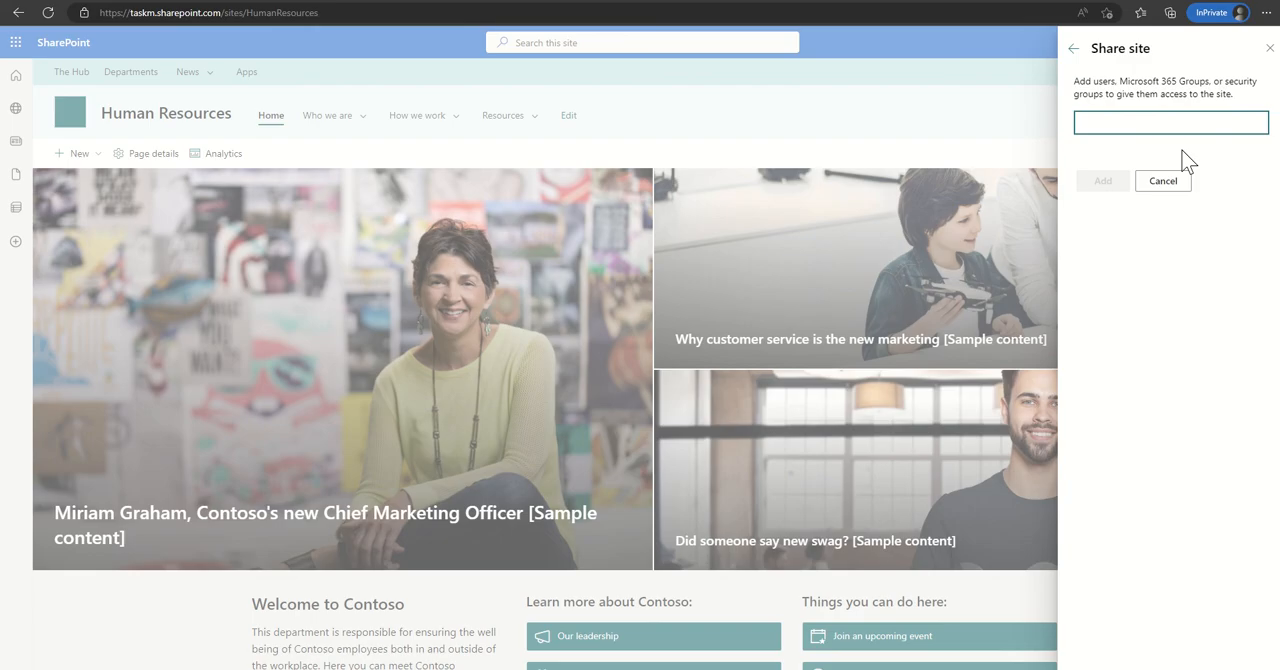
pyautogui.moveTo(1169, 151)
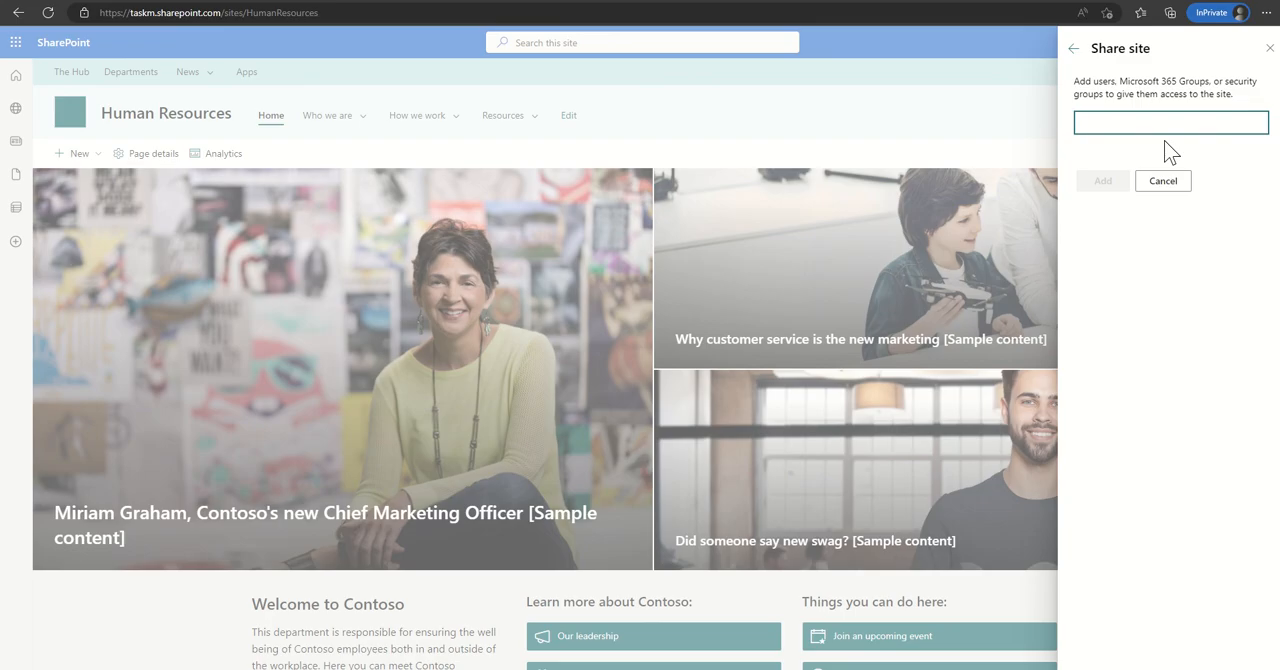
# - Select the 'Everyone except external users' group to share with, keeping Read access
pyautogui.click(1170, 122)
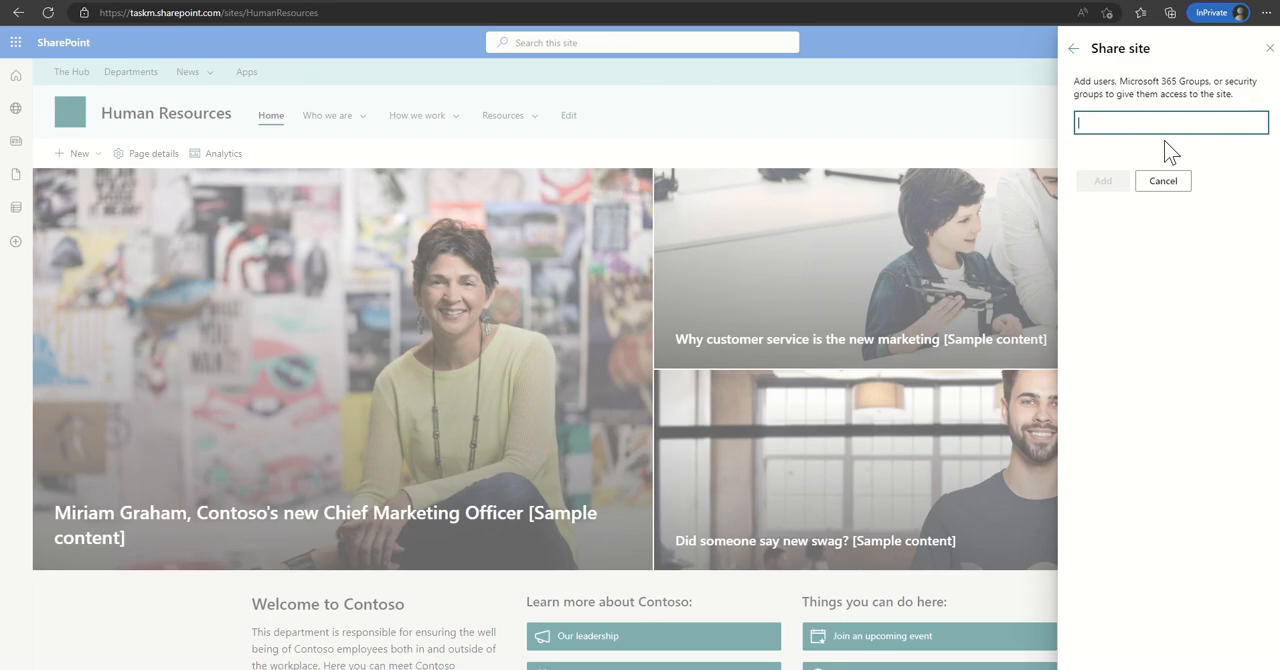
pyautogui.write('everyone')
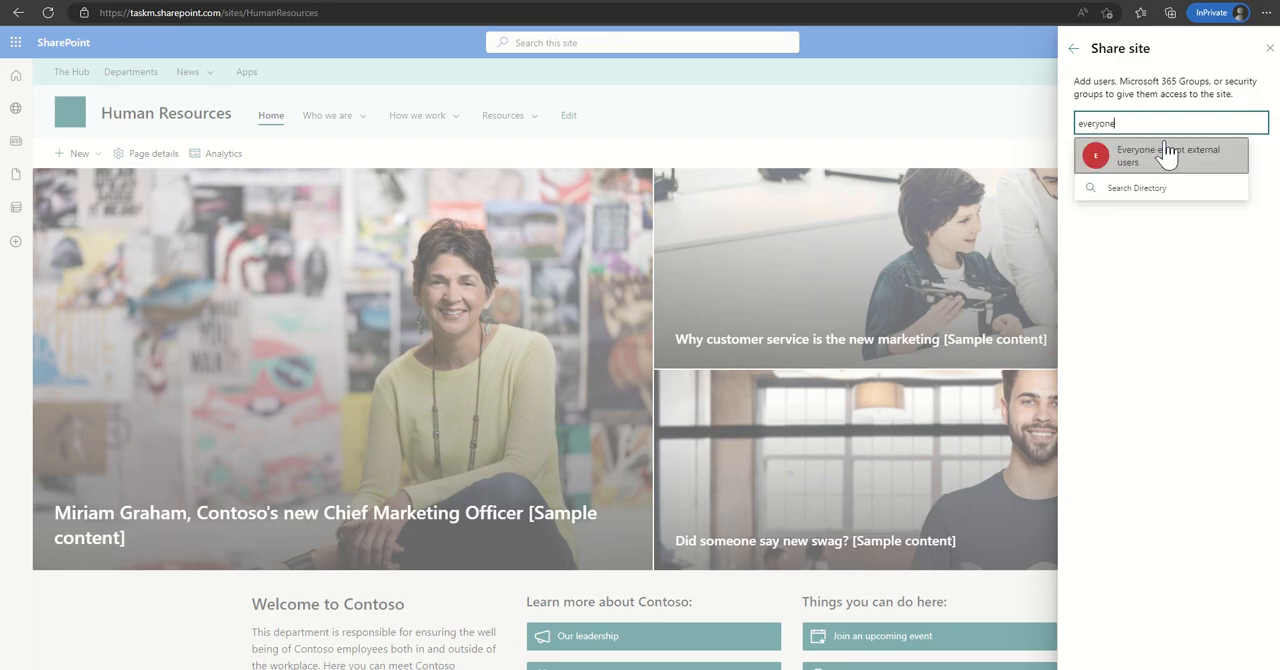
pyautogui.click(1160, 156)
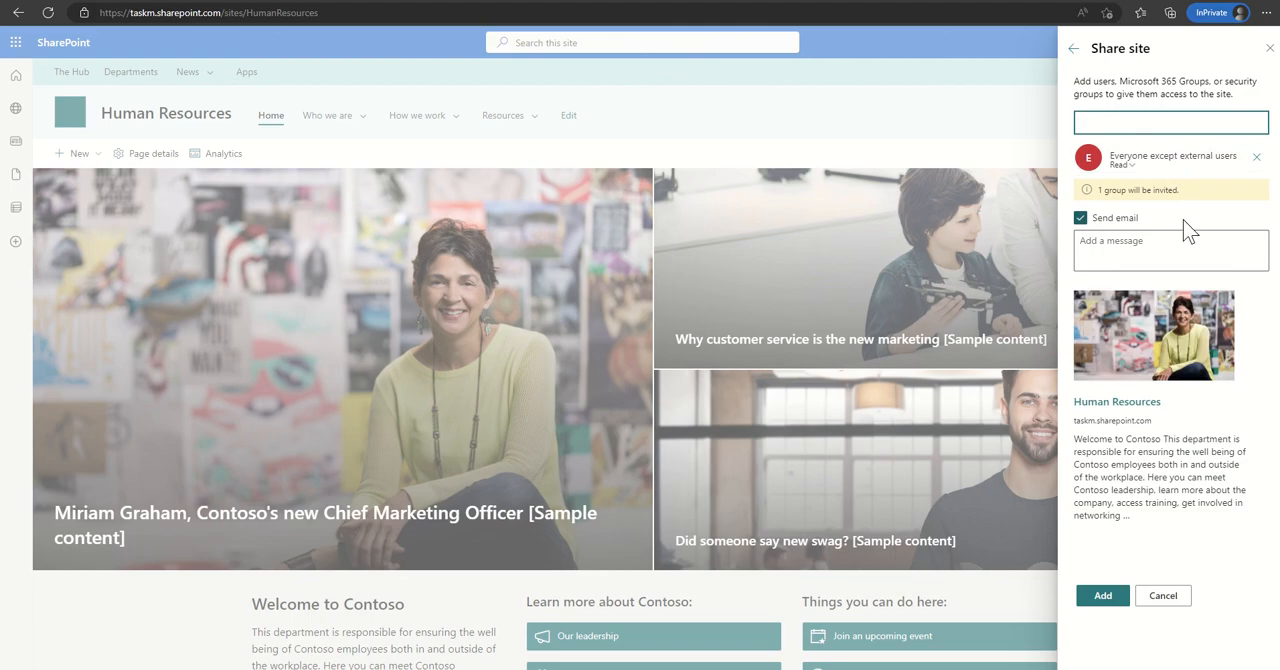
pyautogui.click(1172, 121)
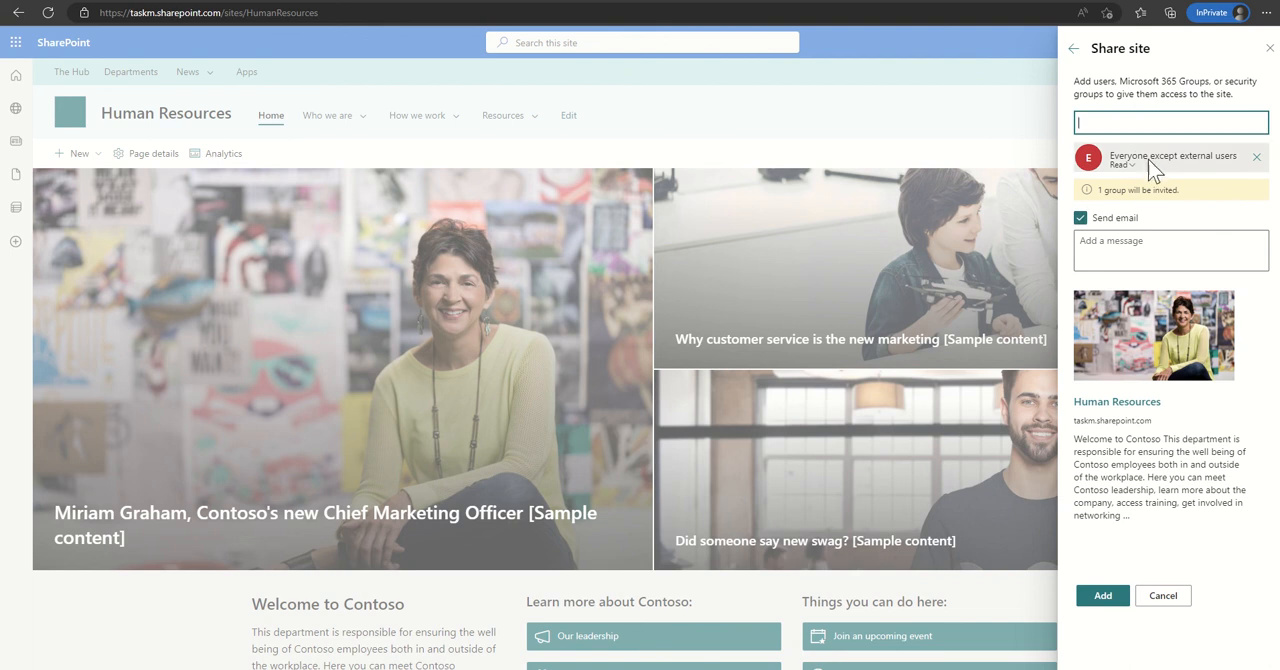
pyautogui.moveTo(135, 135)
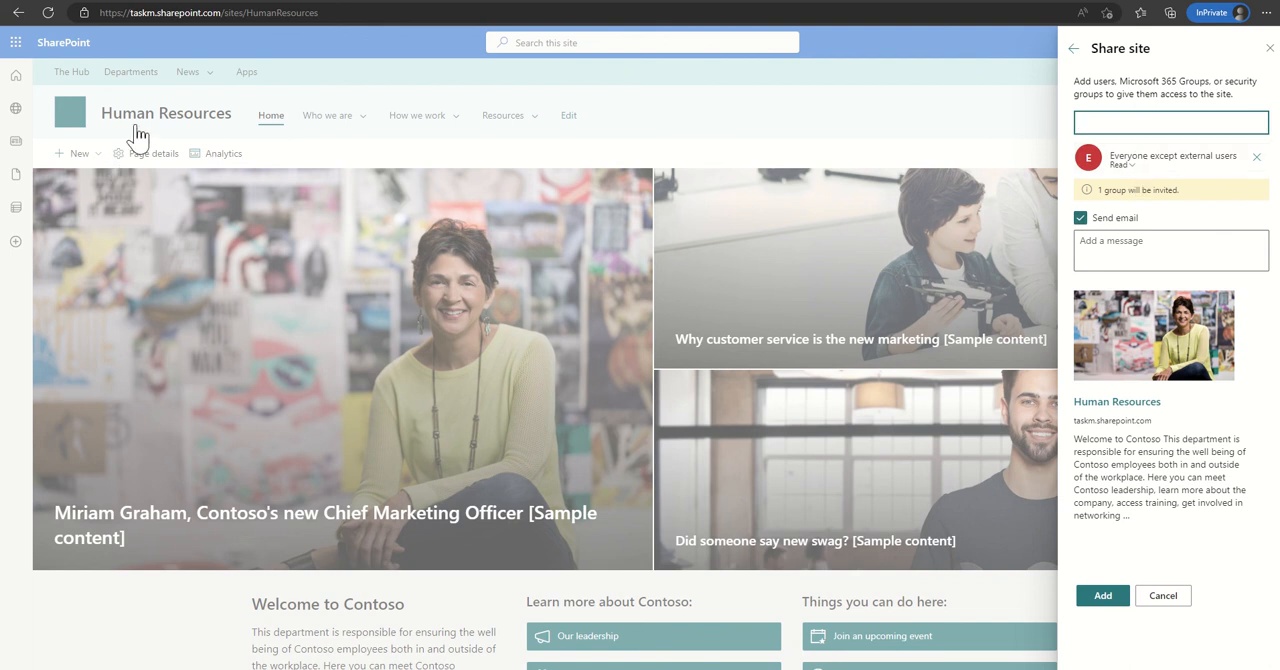
pyautogui.moveTo(181, 130)
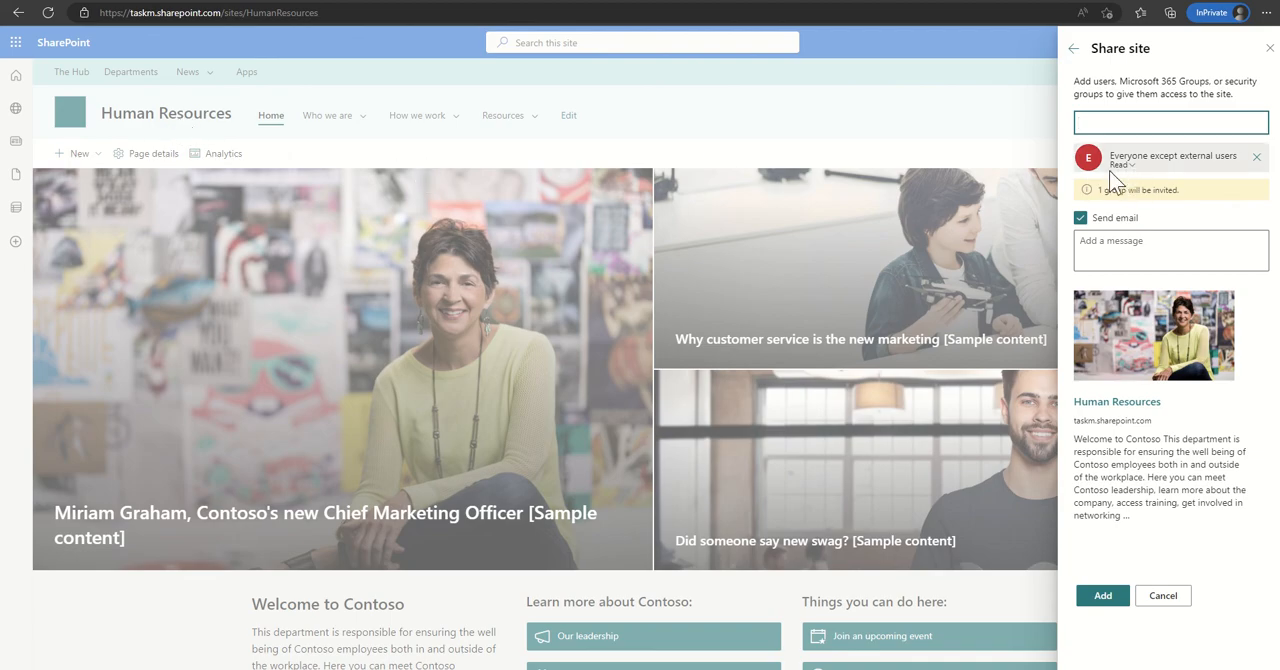
pyautogui.moveTo(1130, 185)
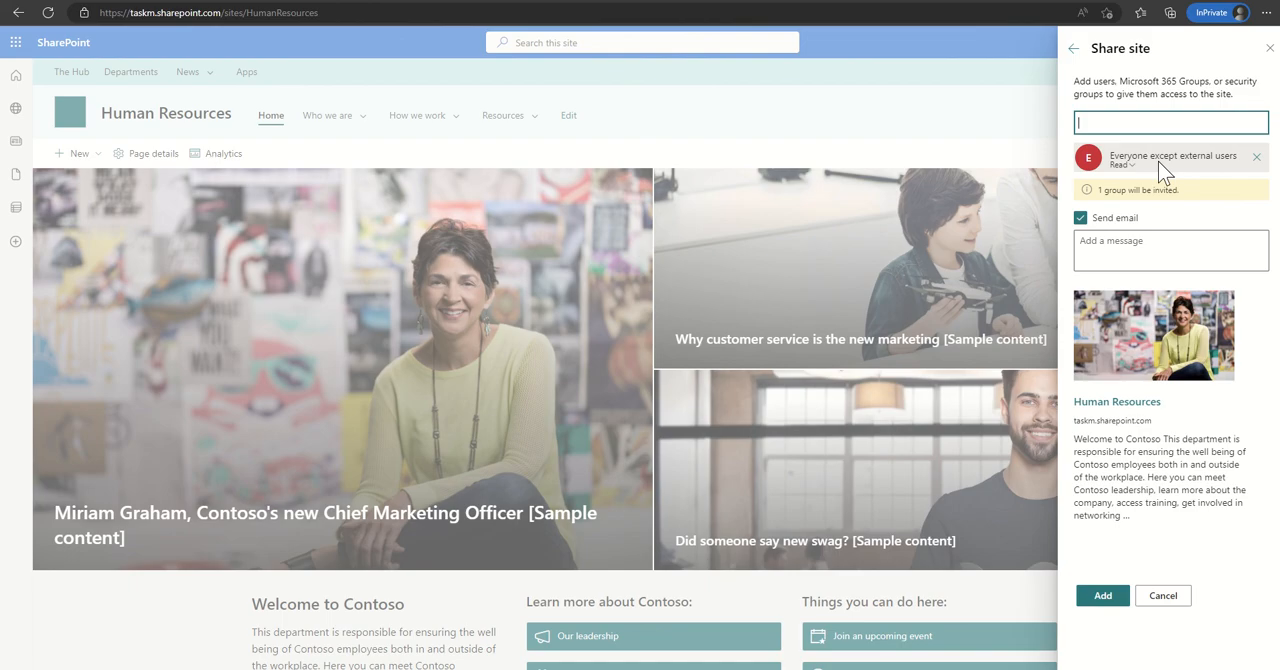
# - Add the group without an invitation email and check it under Site visitors
pyautogui.click(1080, 218)
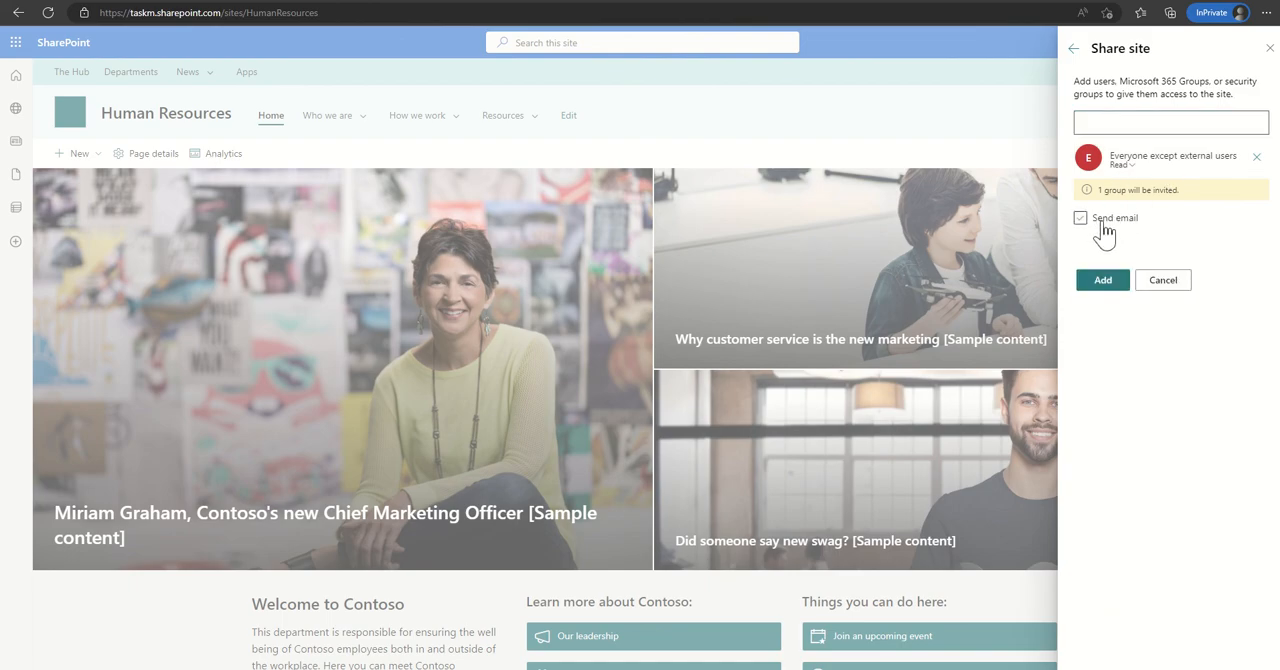
pyautogui.click(1162, 279)
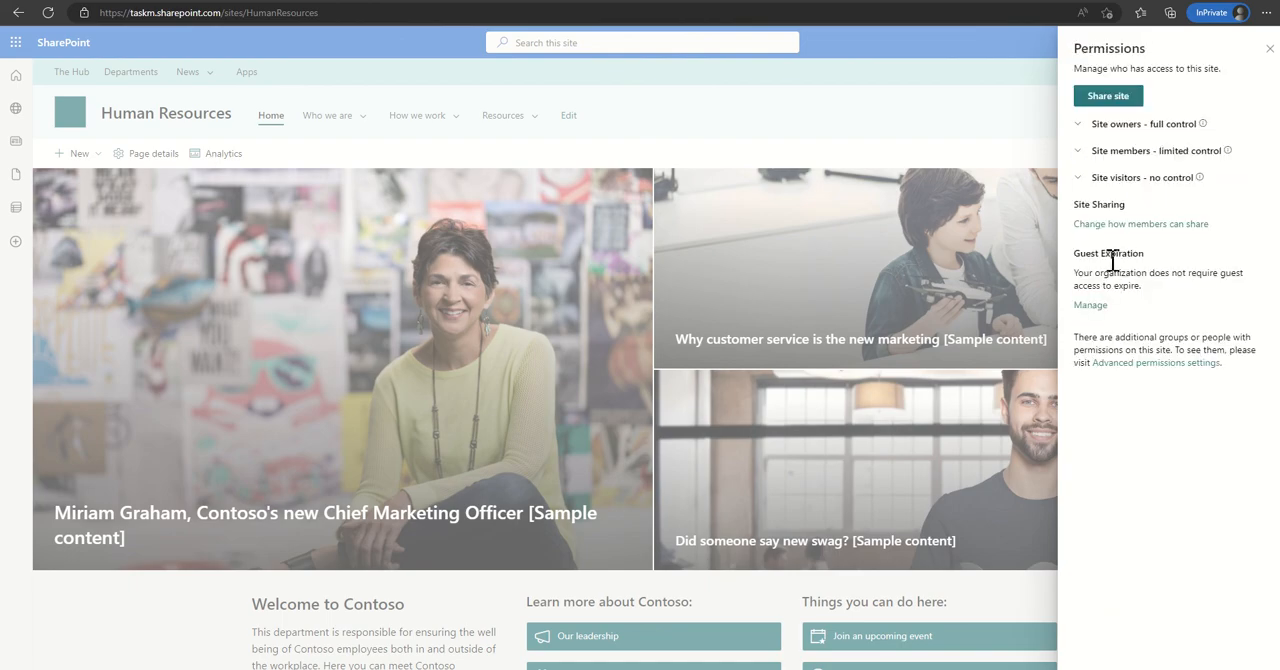
pyautogui.click(1079, 177)
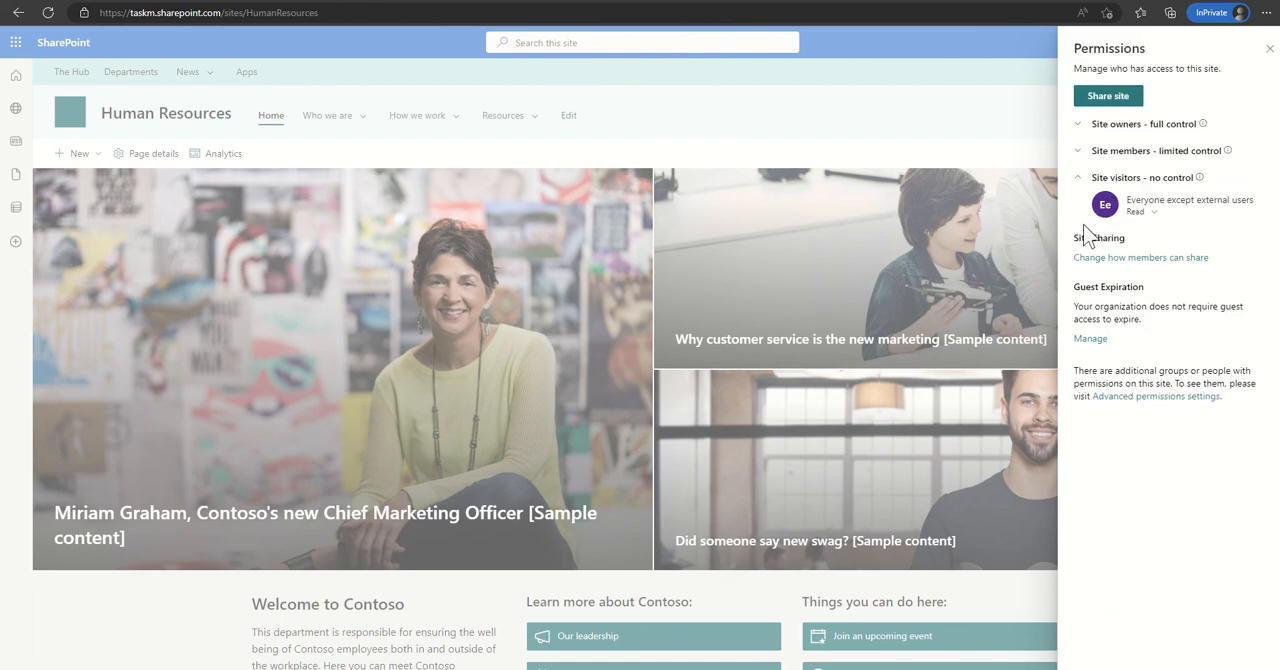